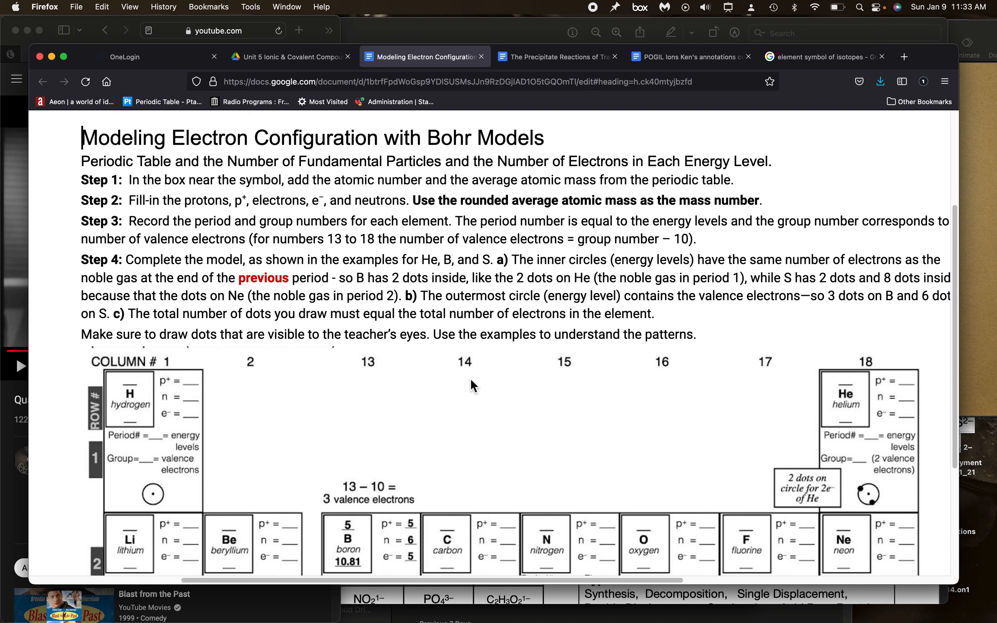
pyautogui.moveTo(458, 331)
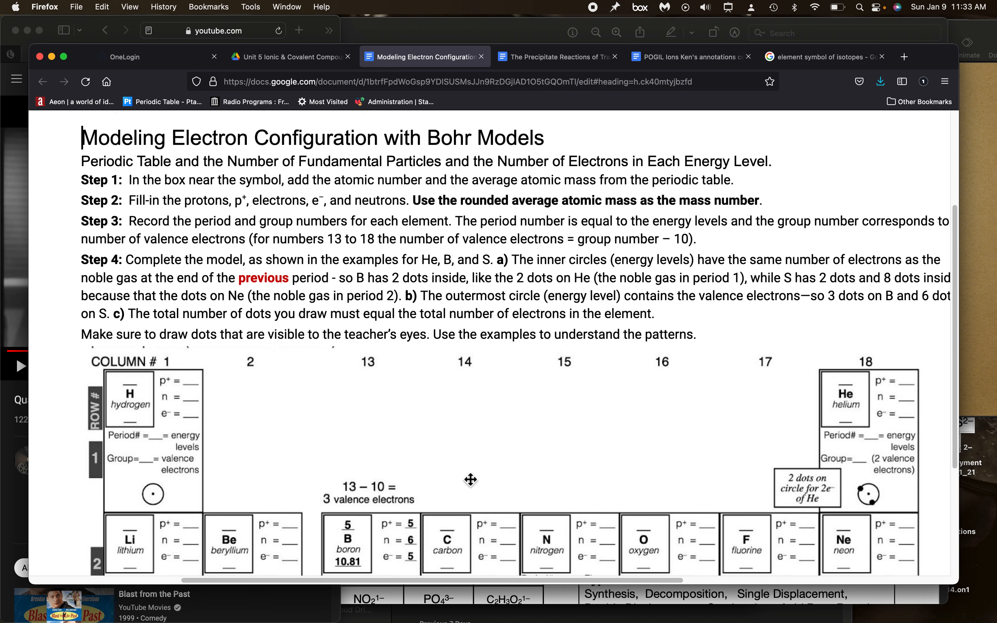
# Scroll down the worksheet to bring beryllium's Bohr model box into view.
pyautogui.scroll(-3)
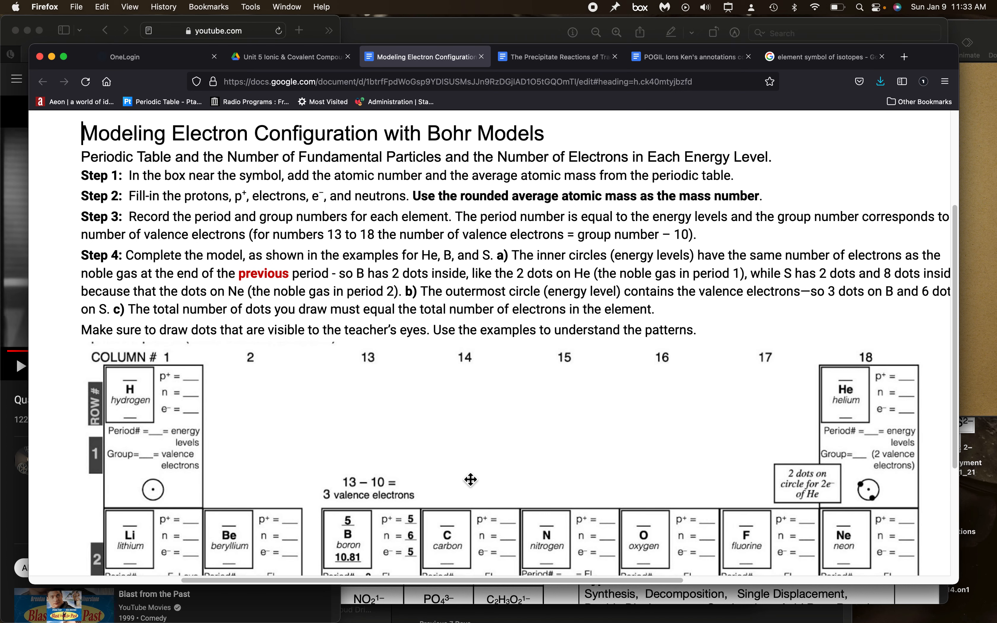
pyautogui.moveTo(162, 185)
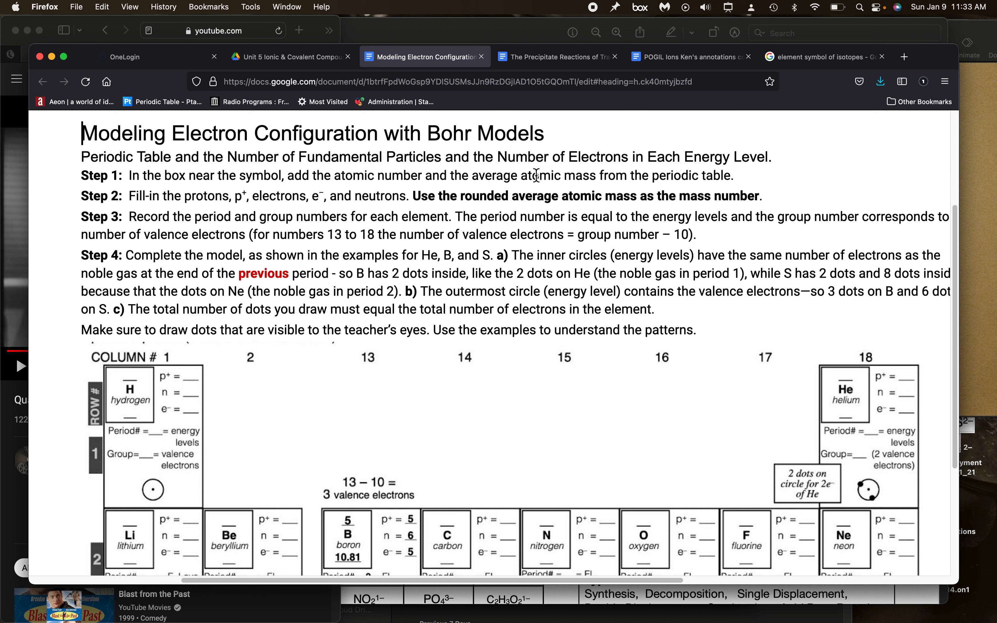
pyautogui.moveTo(329, 206)
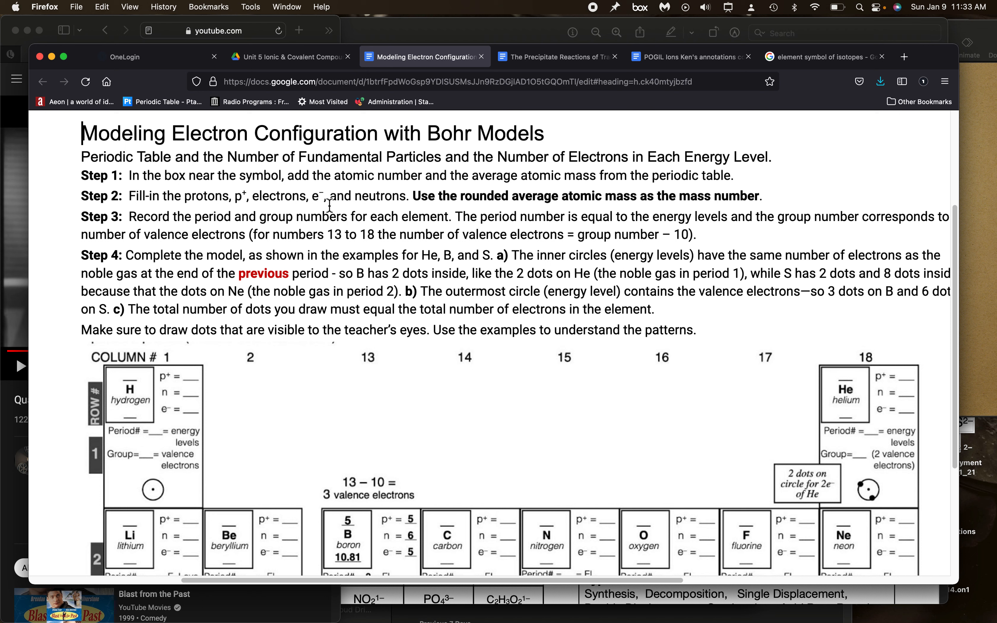
pyautogui.moveTo(482, 200)
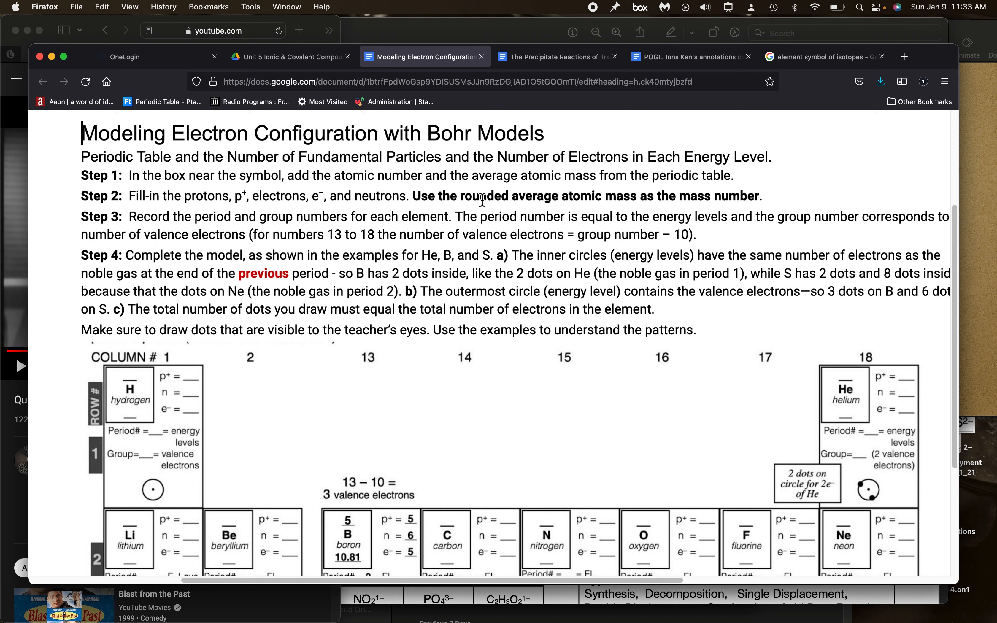
pyautogui.moveTo(238, 409)
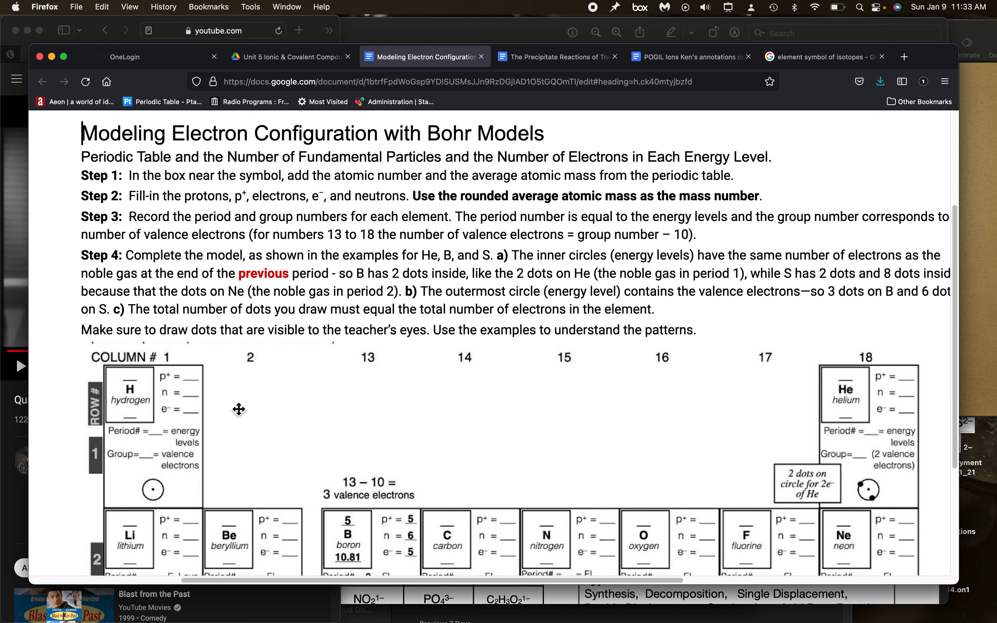
pyautogui.moveTo(187, 359)
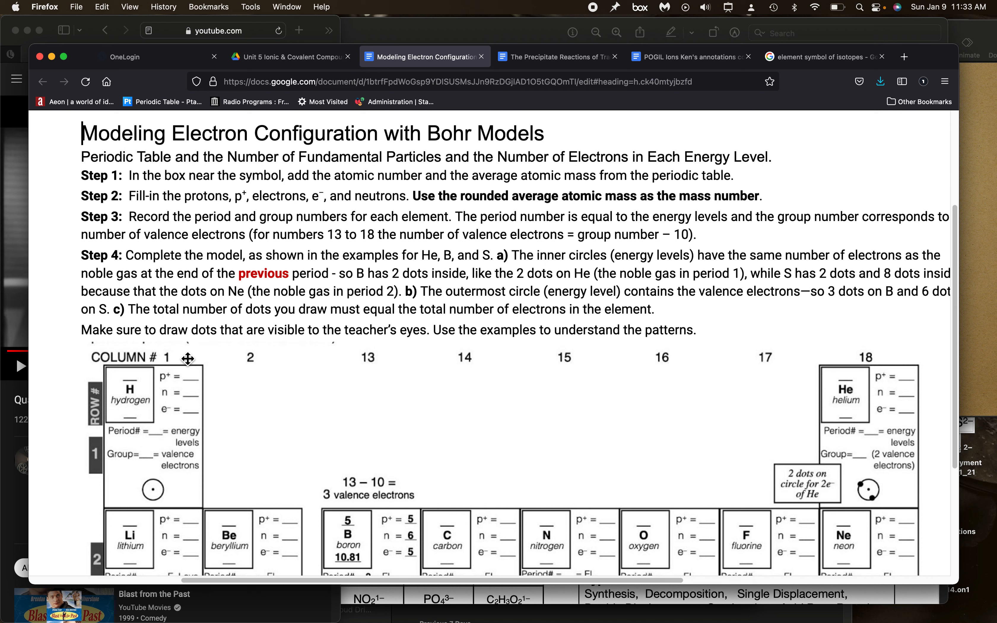
pyautogui.moveTo(187, 243)
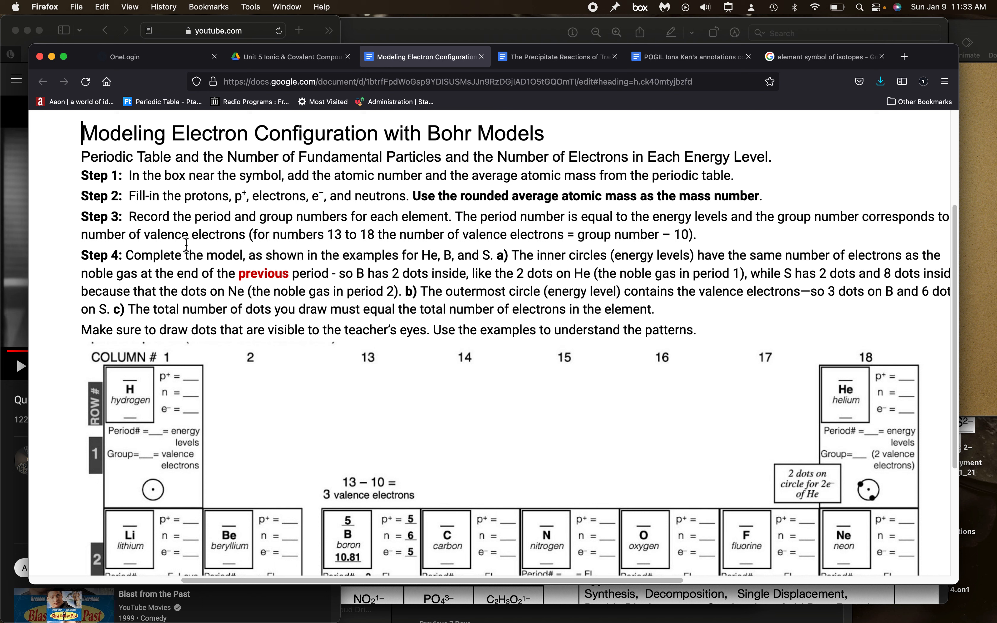
pyautogui.moveTo(548, 218)
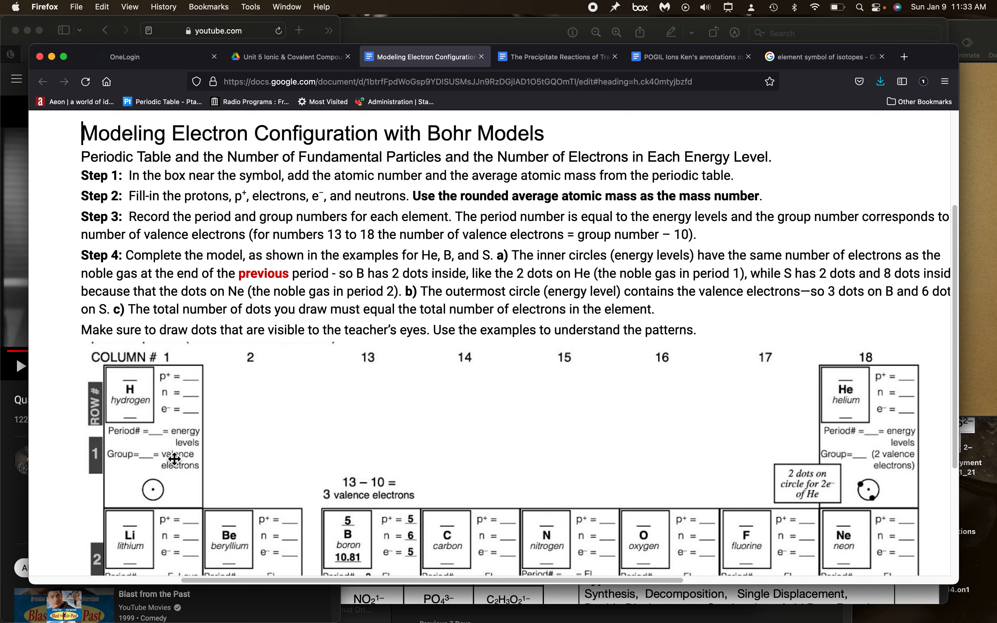
pyautogui.moveTo(202, 435)
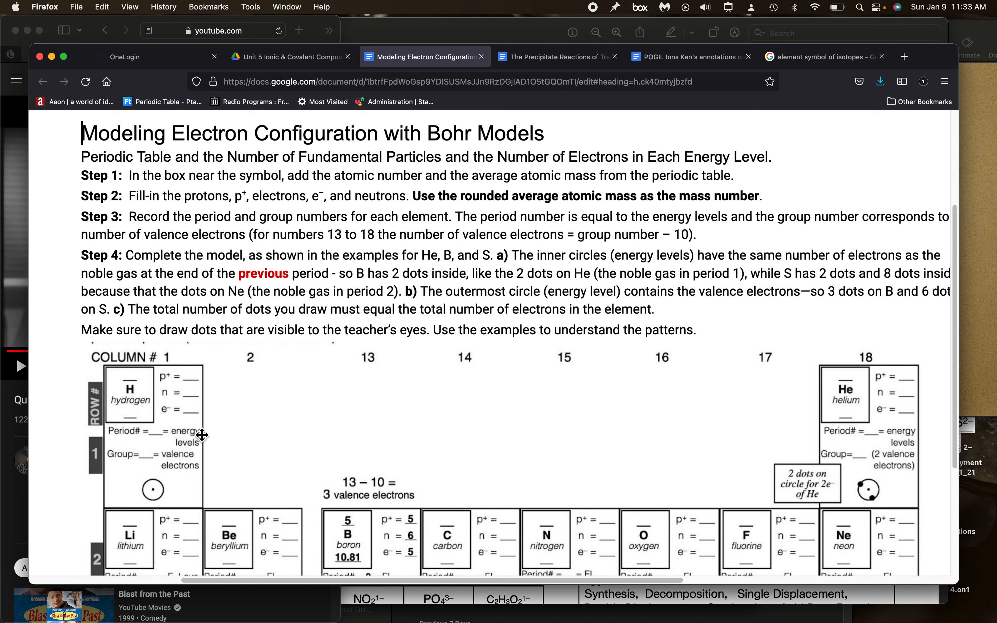
pyautogui.moveTo(185, 442)
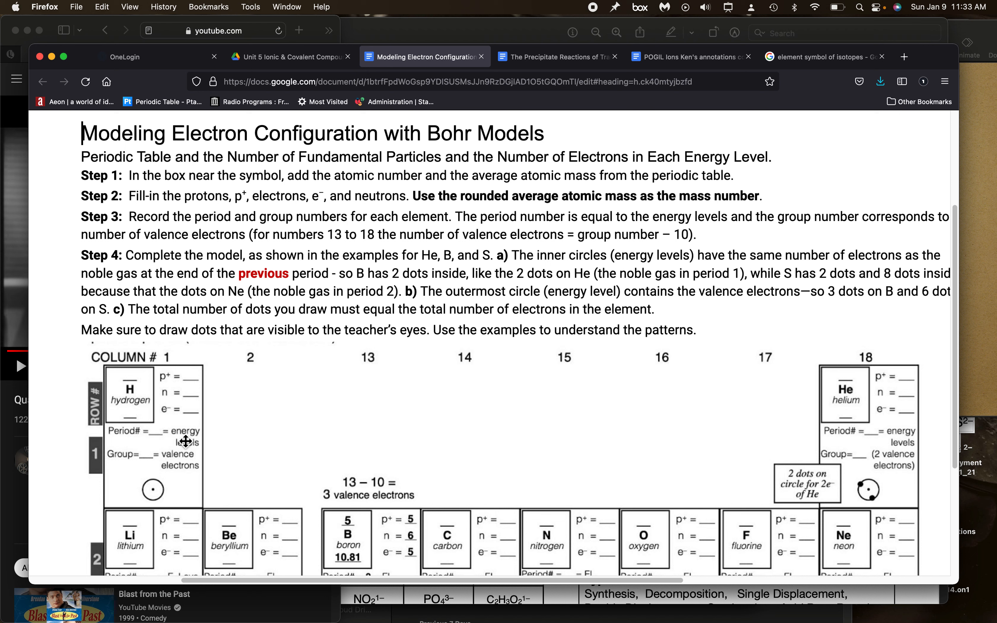
pyautogui.moveTo(239, 421)
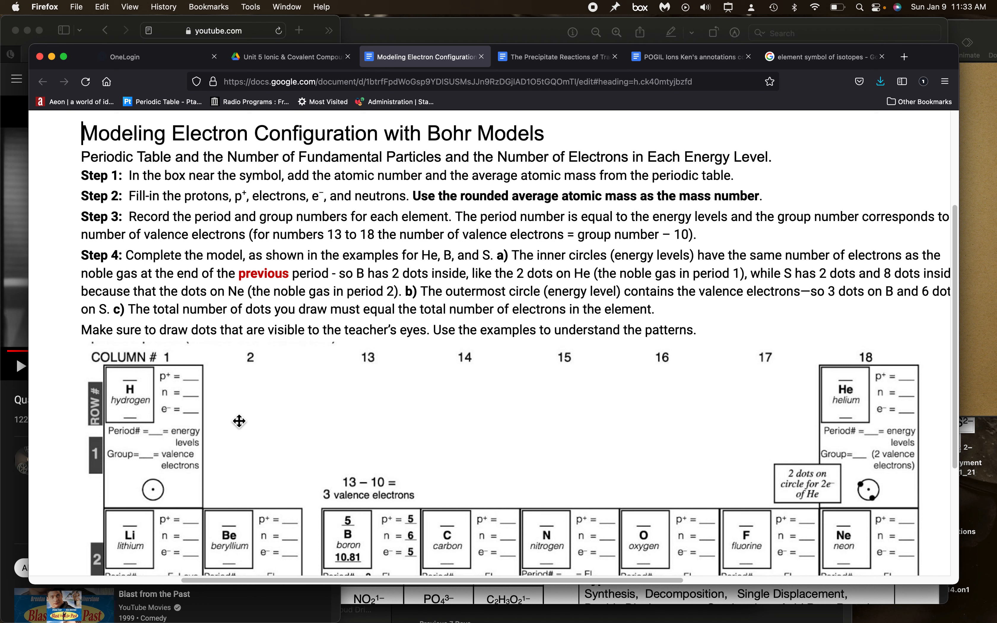
pyautogui.moveTo(452, 240)
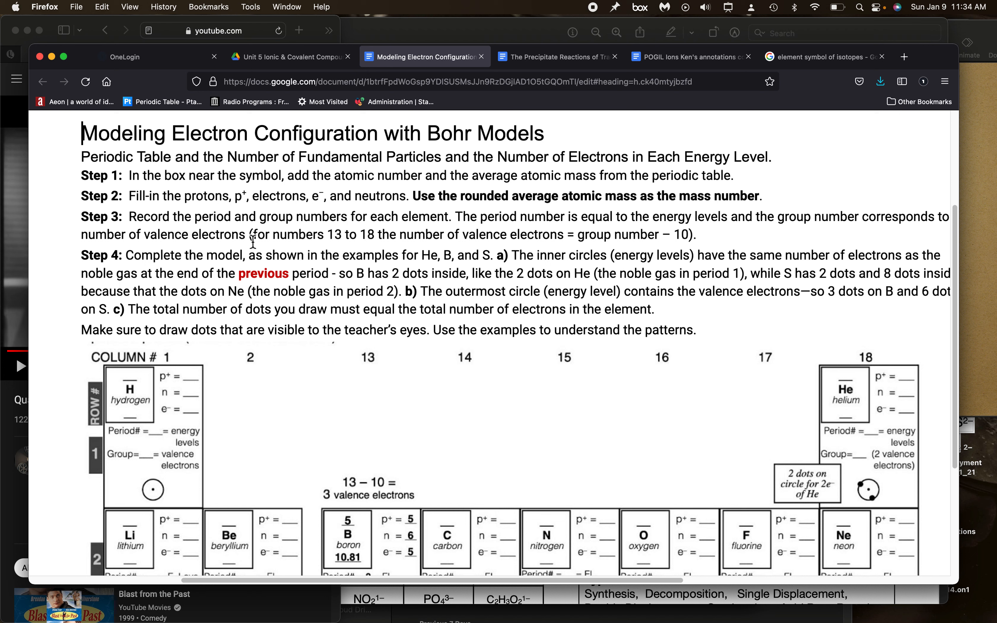
pyautogui.moveTo(161, 468)
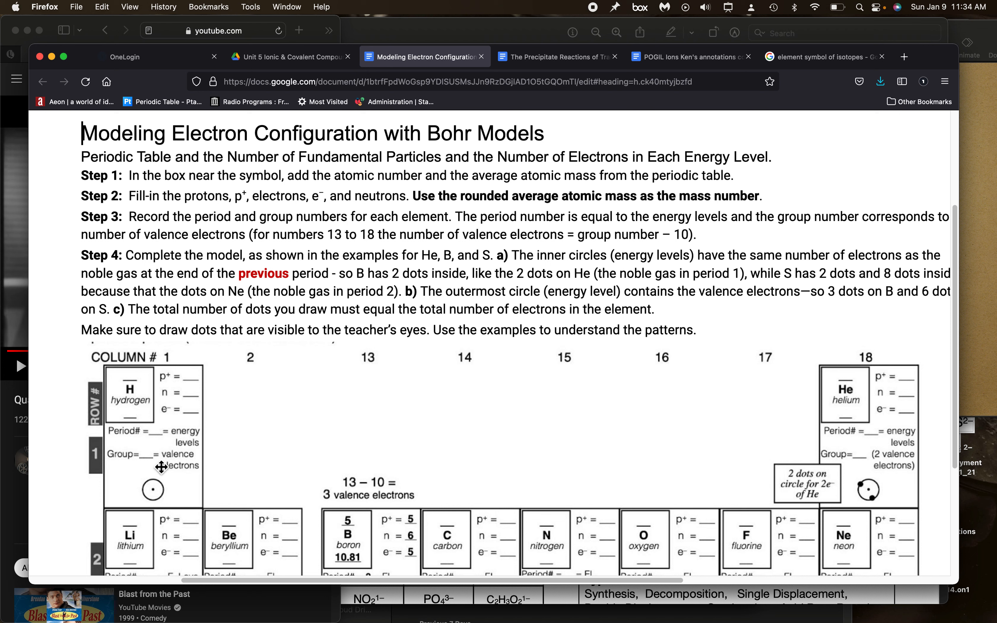
pyautogui.moveTo(260, 430)
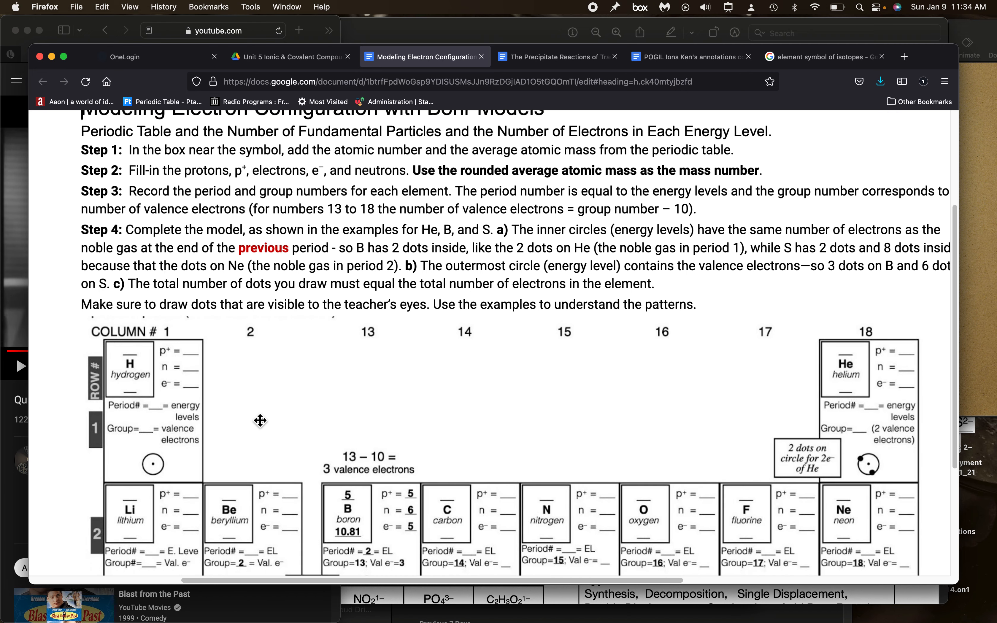
pyautogui.scroll(-3)
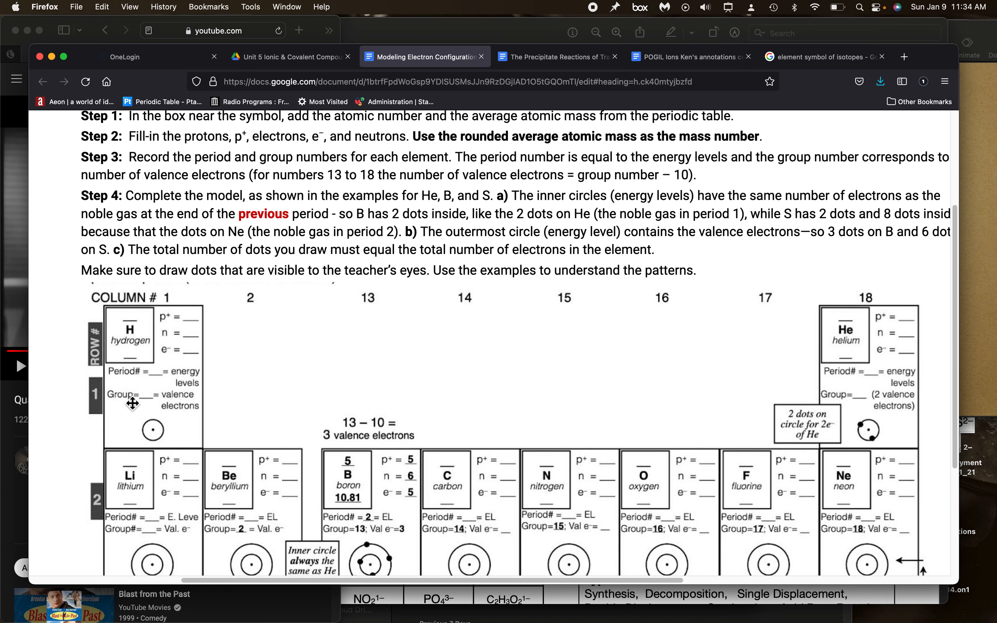
pyautogui.moveTo(180, 296)
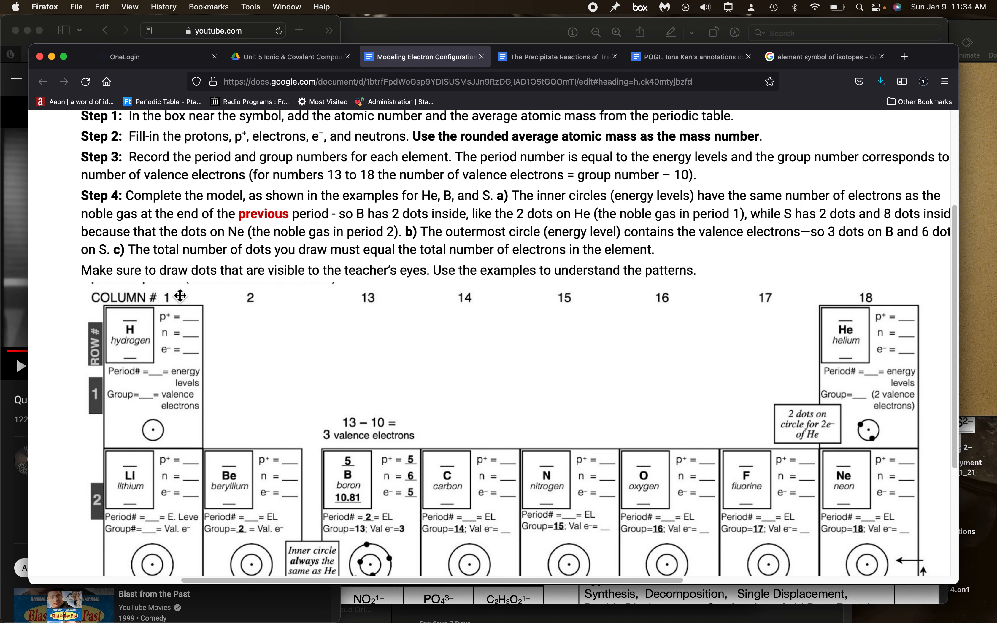
pyautogui.moveTo(396, 205)
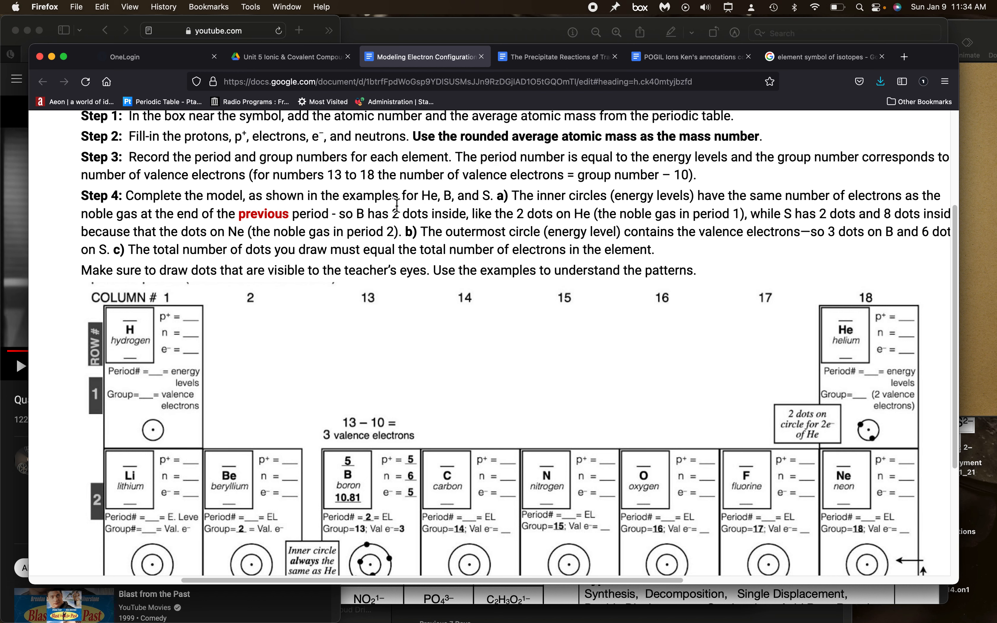
pyautogui.scroll(-3)
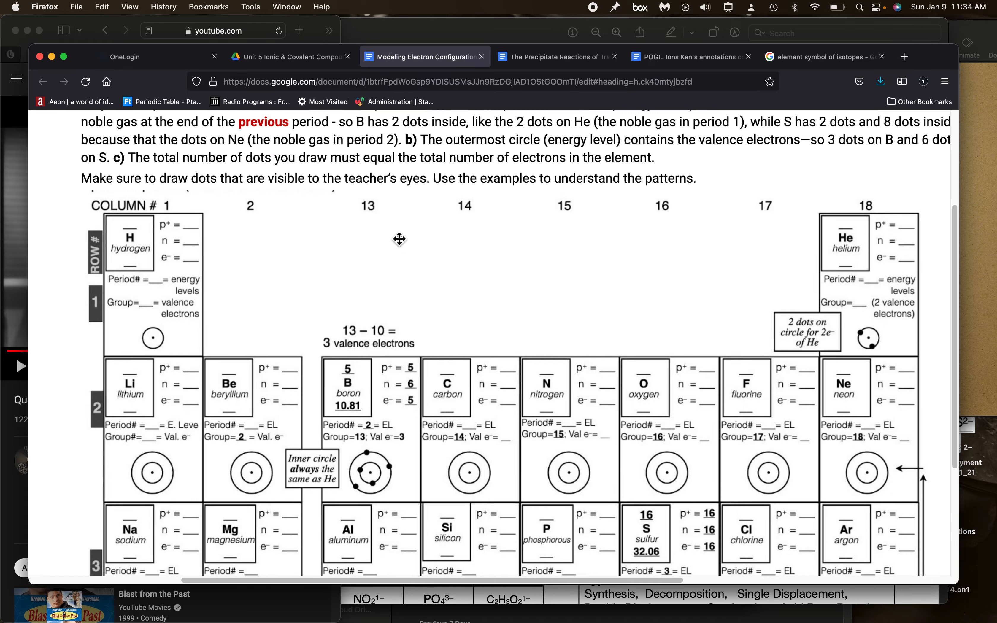
pyautogui.scroll(-3)
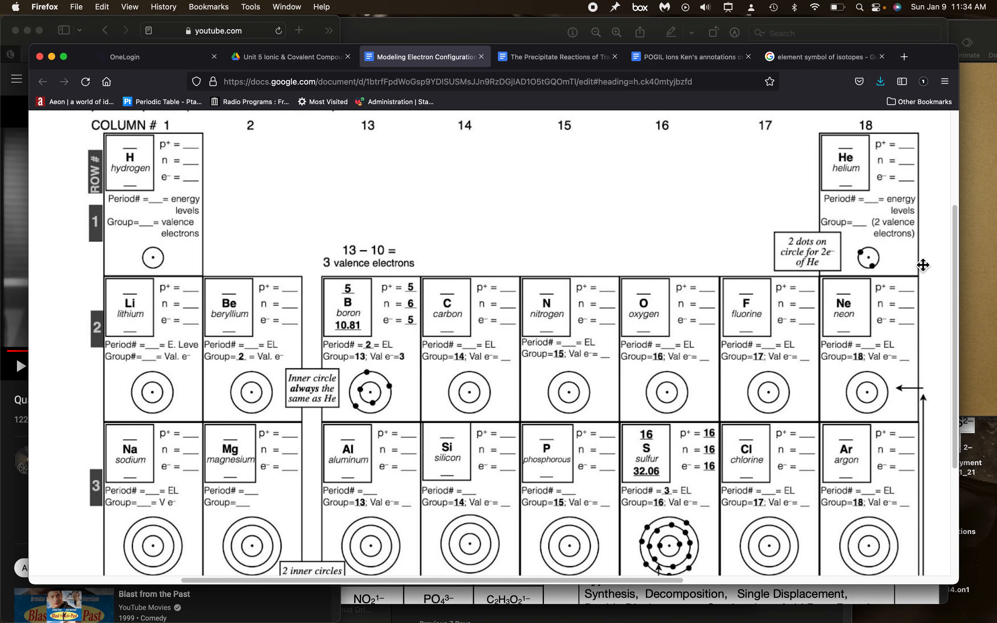
pyautogui.moveTo(338, 382)
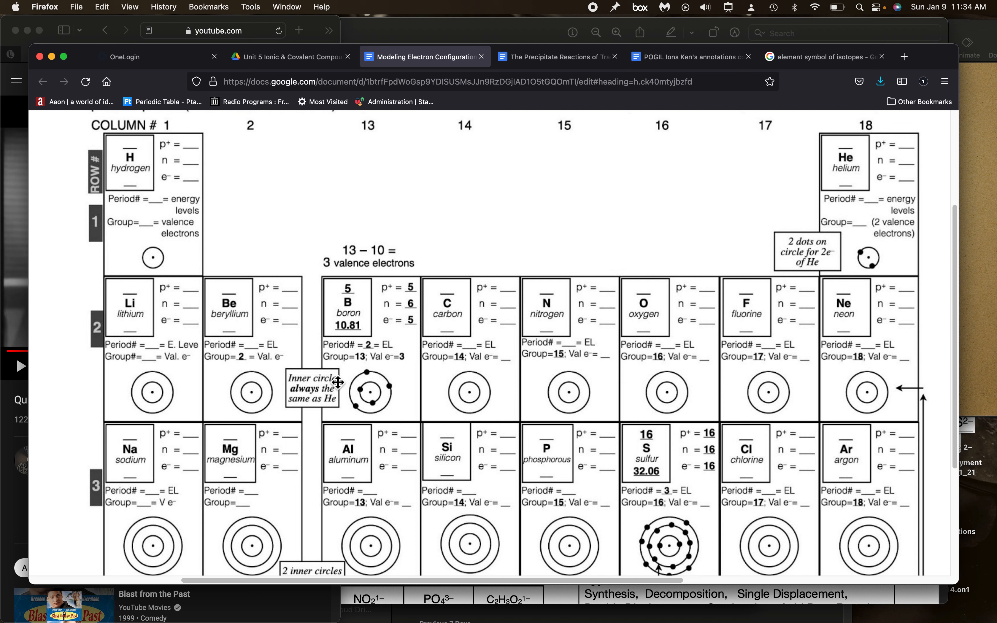
pyautogui.moveTo(590, 527)
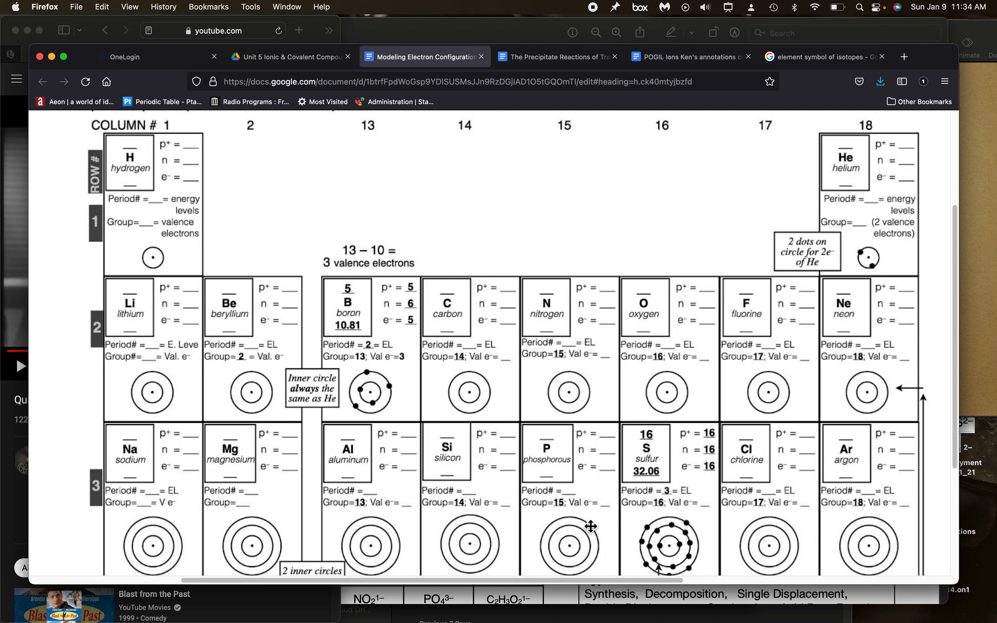
pyautogui.moveTo(437, 451)
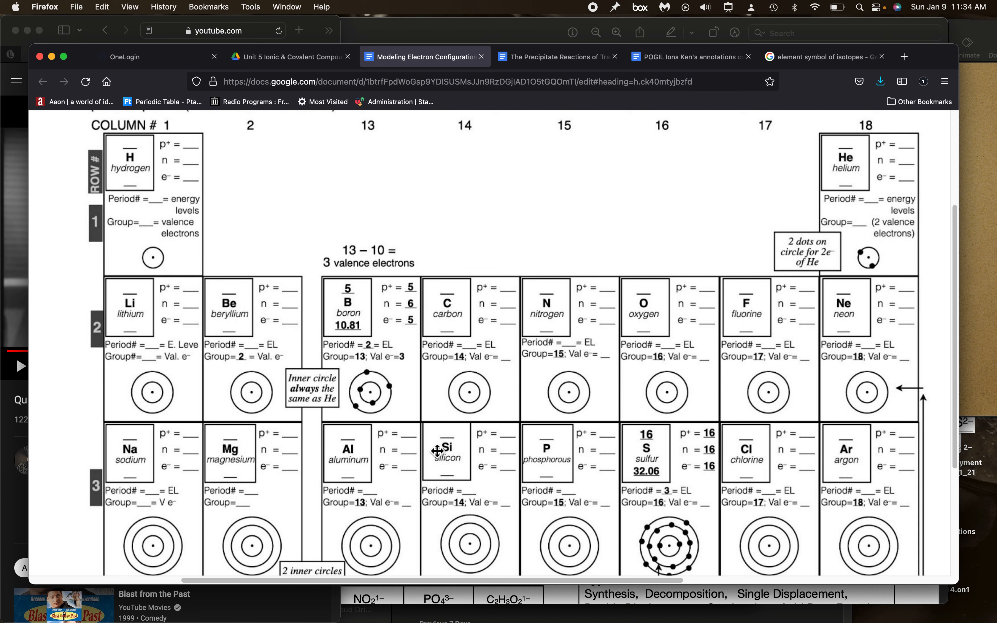
pyautogui.moveTo(370, 397)
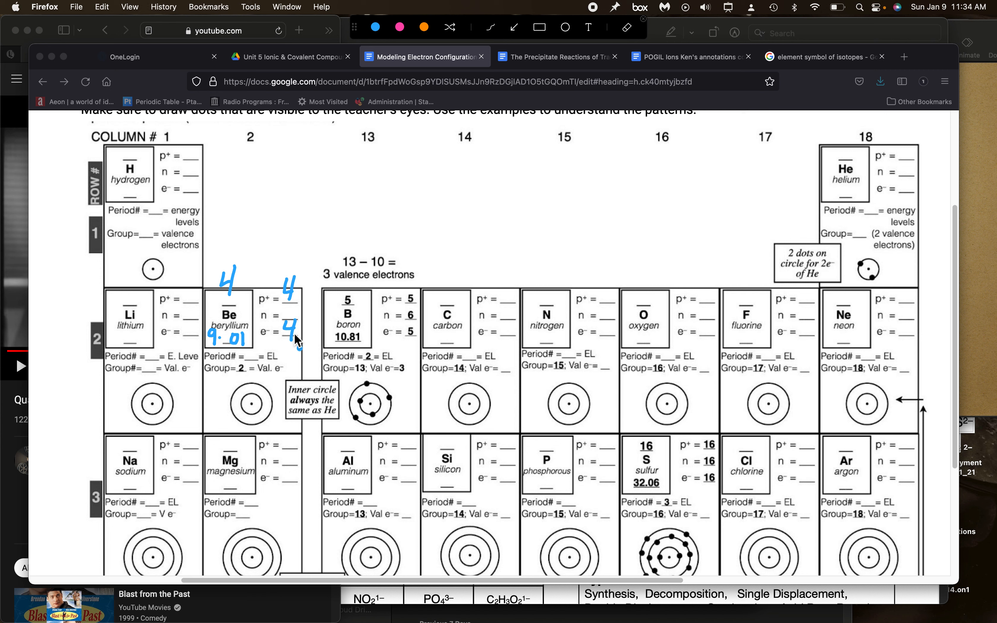
pyautogui.moveTo(253, 237)
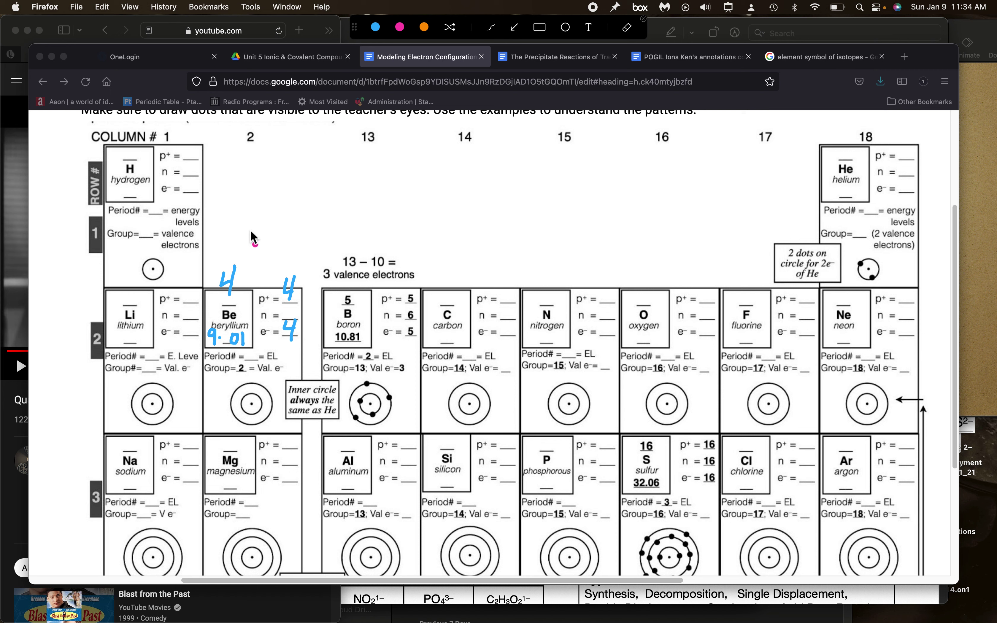
pyautogui.moveTo(238, 225)
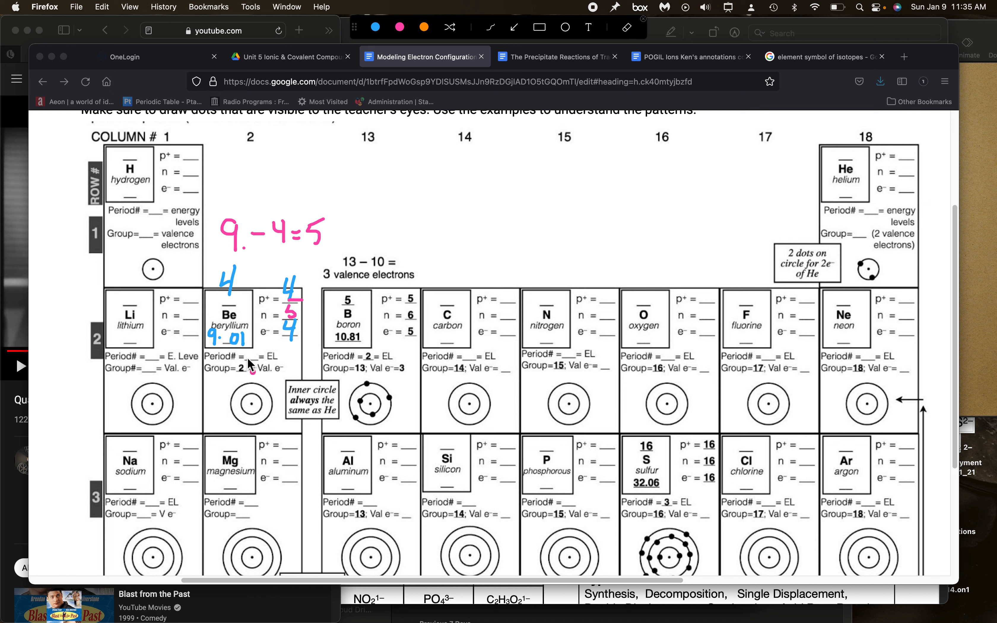
pyautogui.moveTo(66, 373)
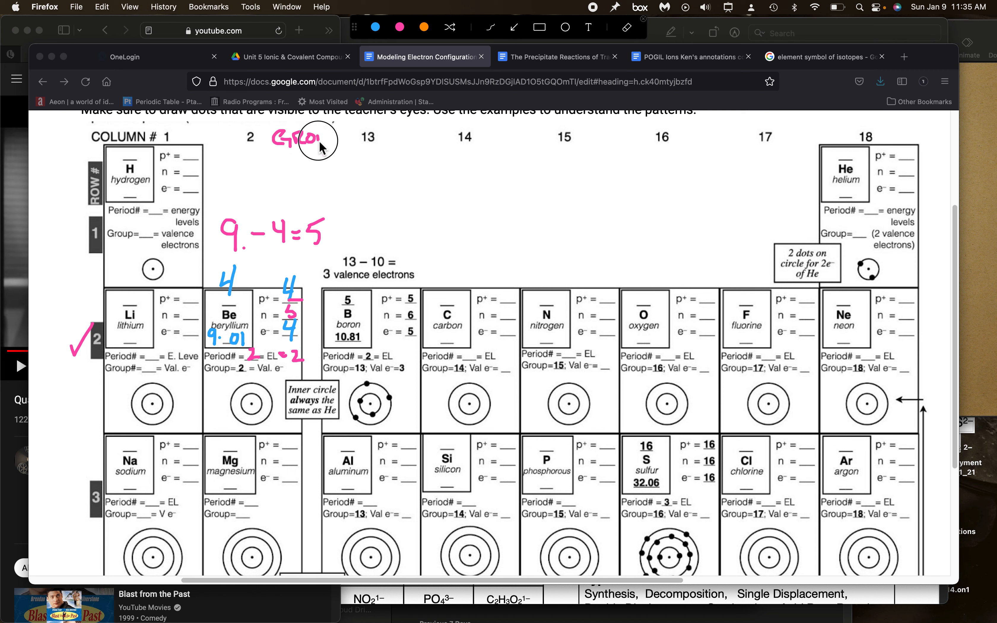
pyautogui.moveTo(247, 382)
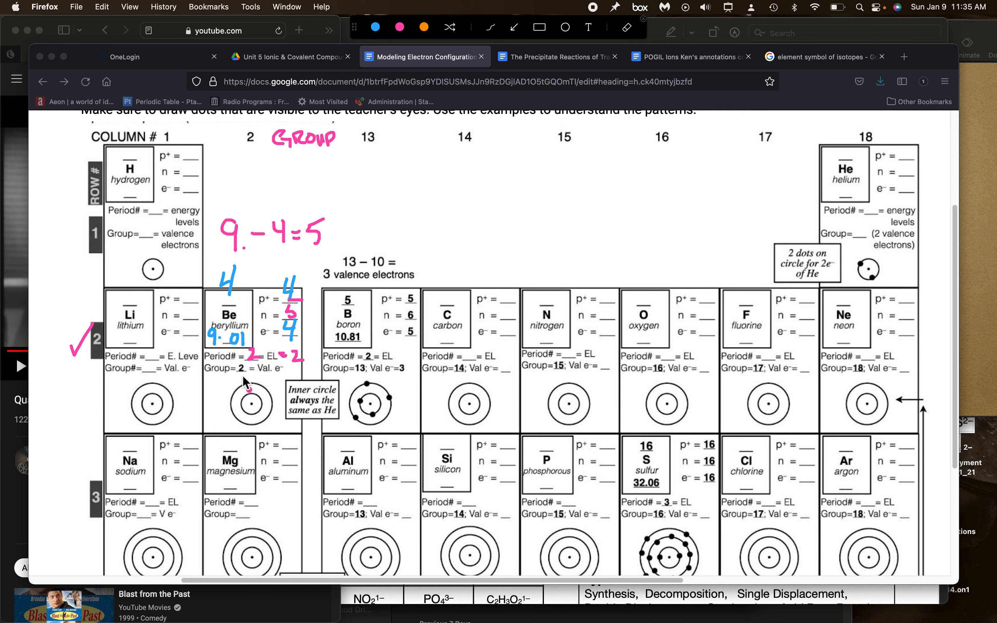
pyautogui.moveTo(187, 379)
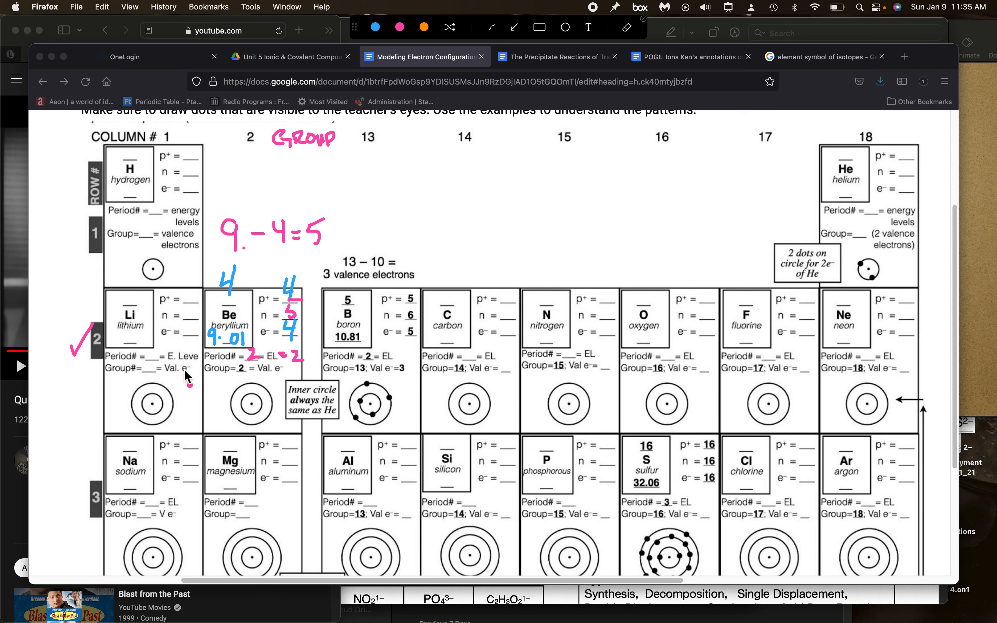
pyautogui.moveTo(189, 382)
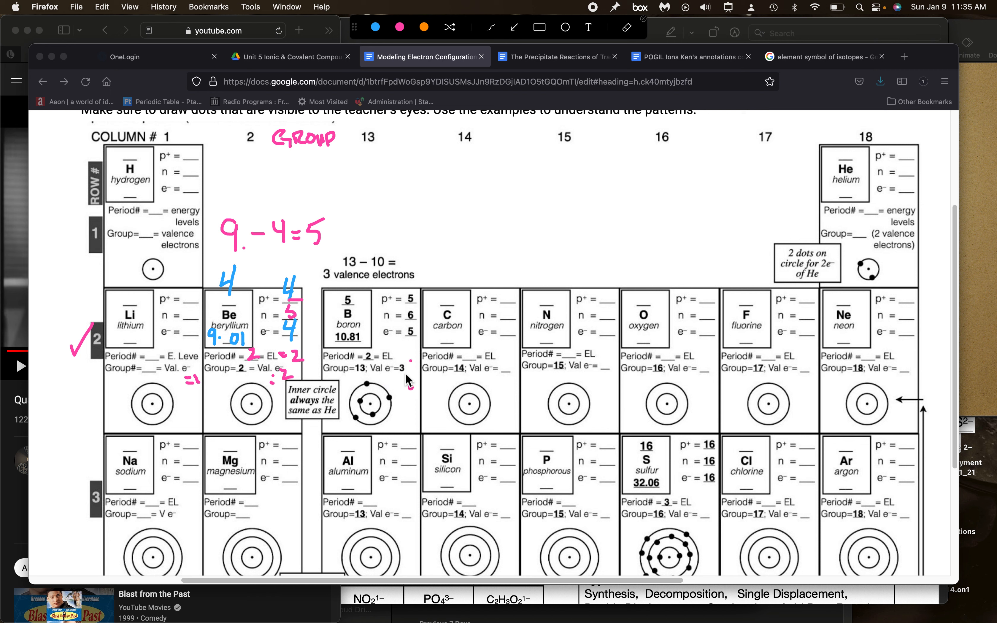
pyautogui.moveTo(364, 292)
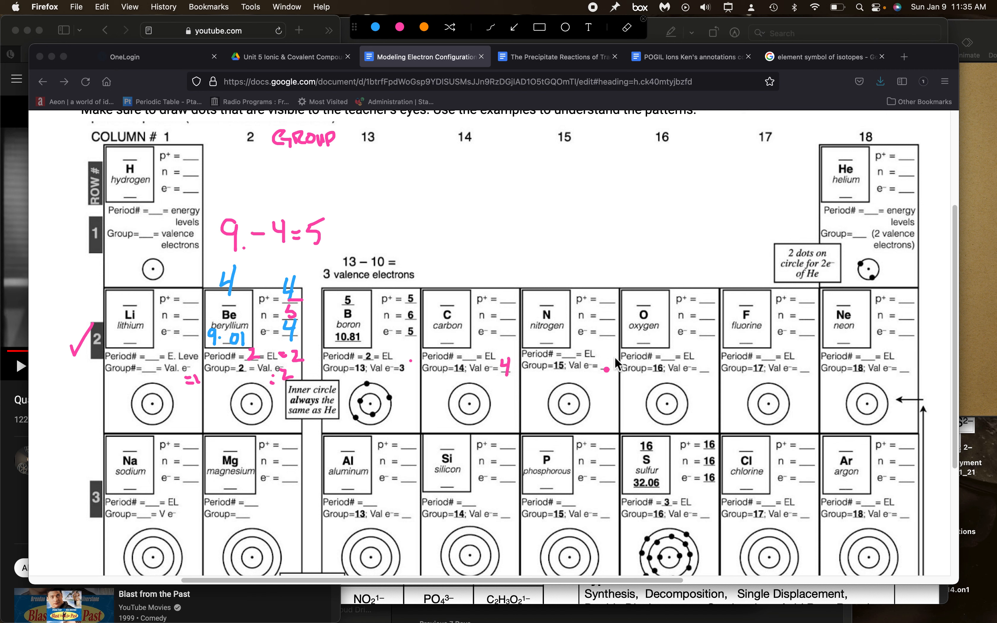
pyautogui.moveTo(255, 346)
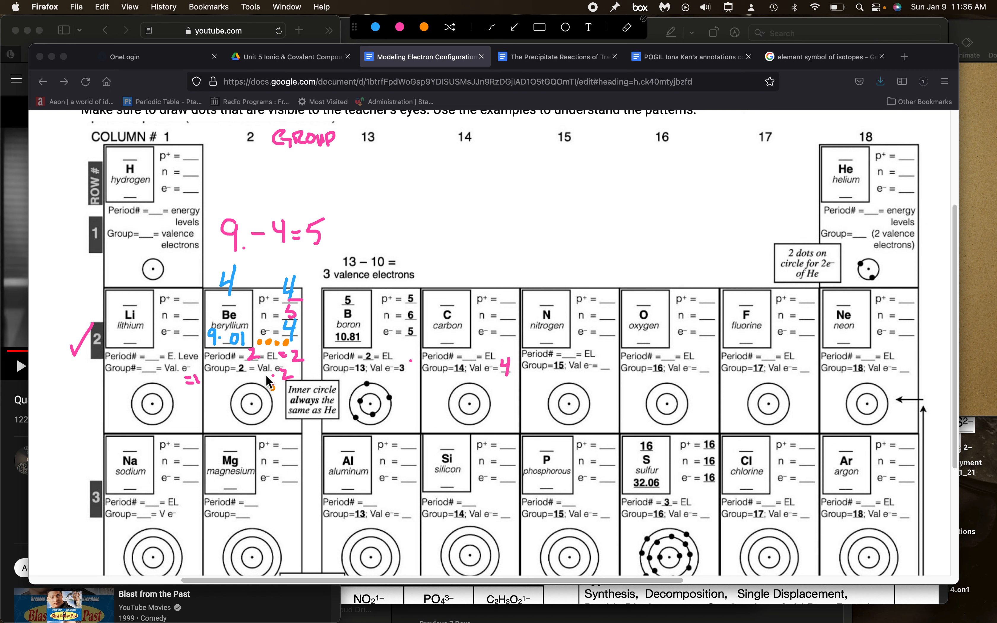
pyautogui.moveTo(267, 436)
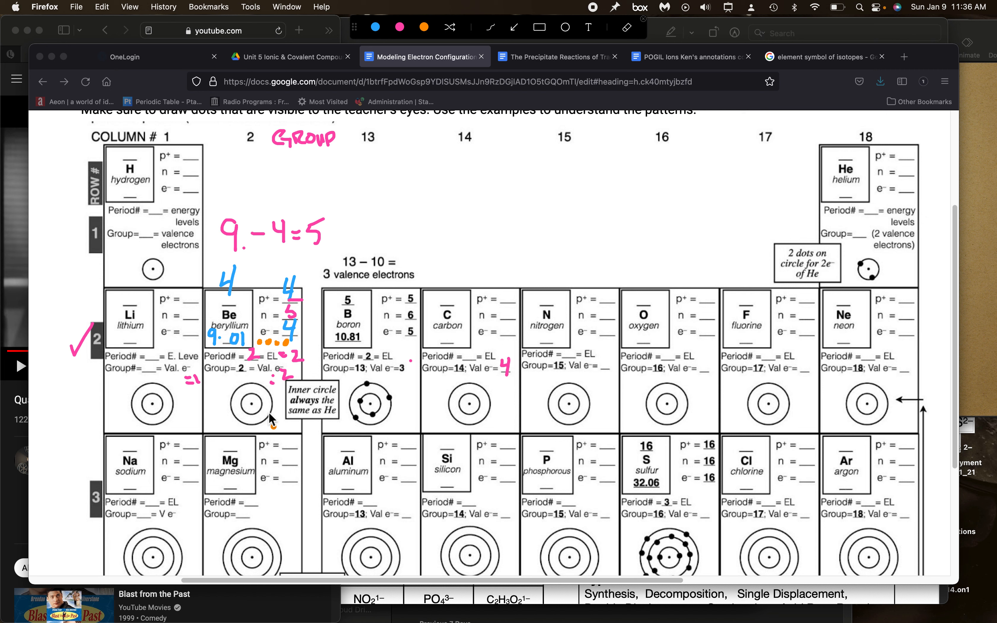
pyautogui.moveTo(324, 426)
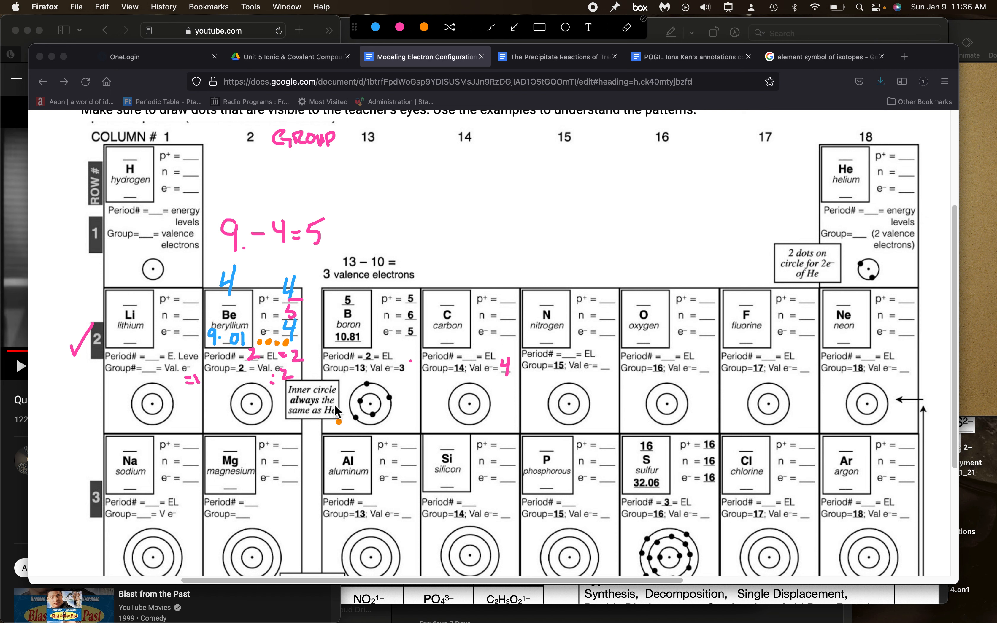
pyautogui.moveTo(604, 404)
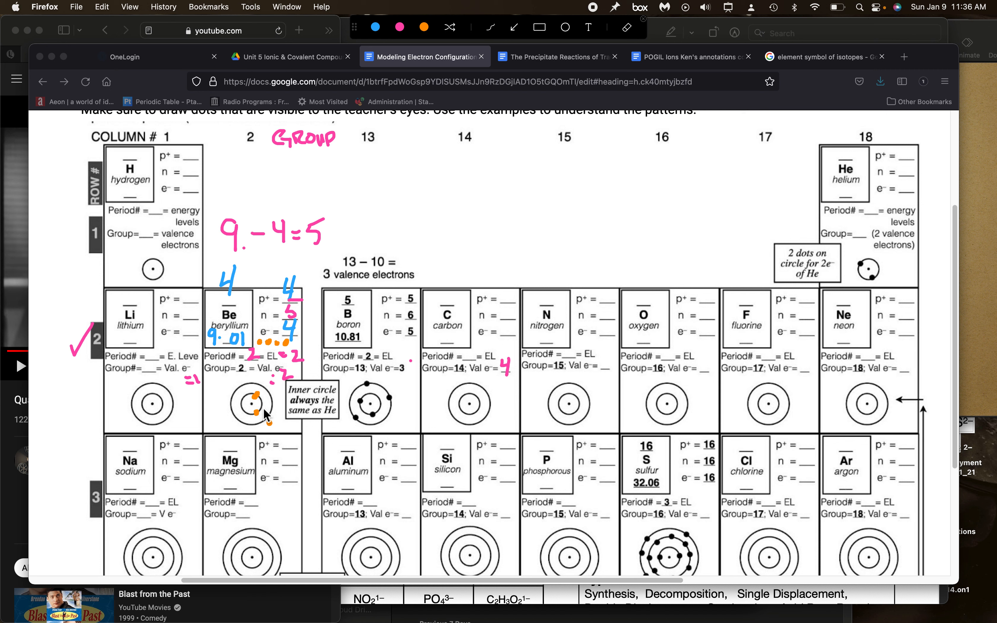
pyautogui.moveTo(257, 397)
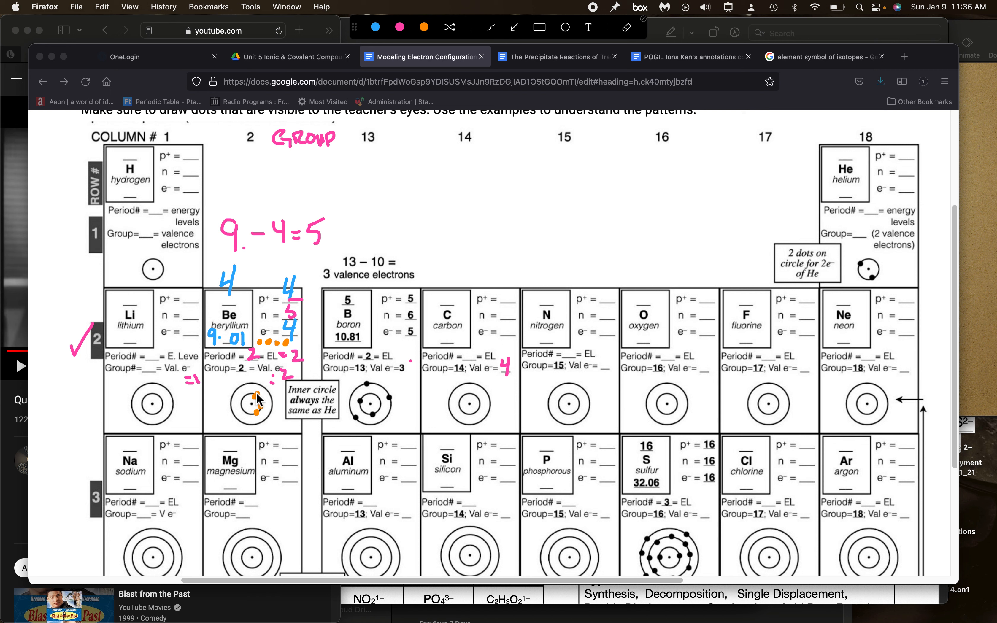
pyautogui.moveTo(267, 344)
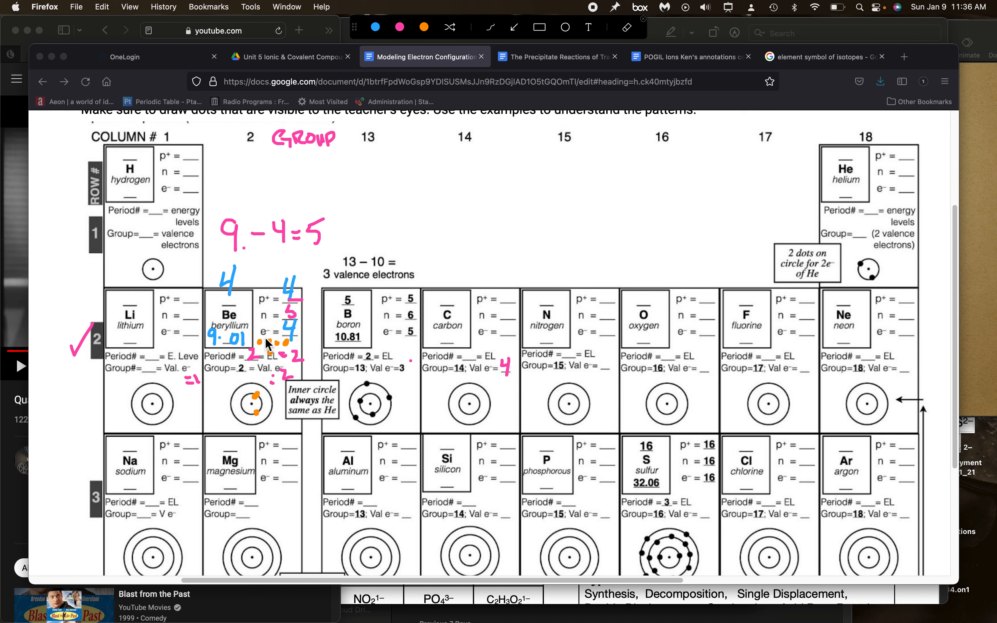
pyautogui.moveTo(243, 391)
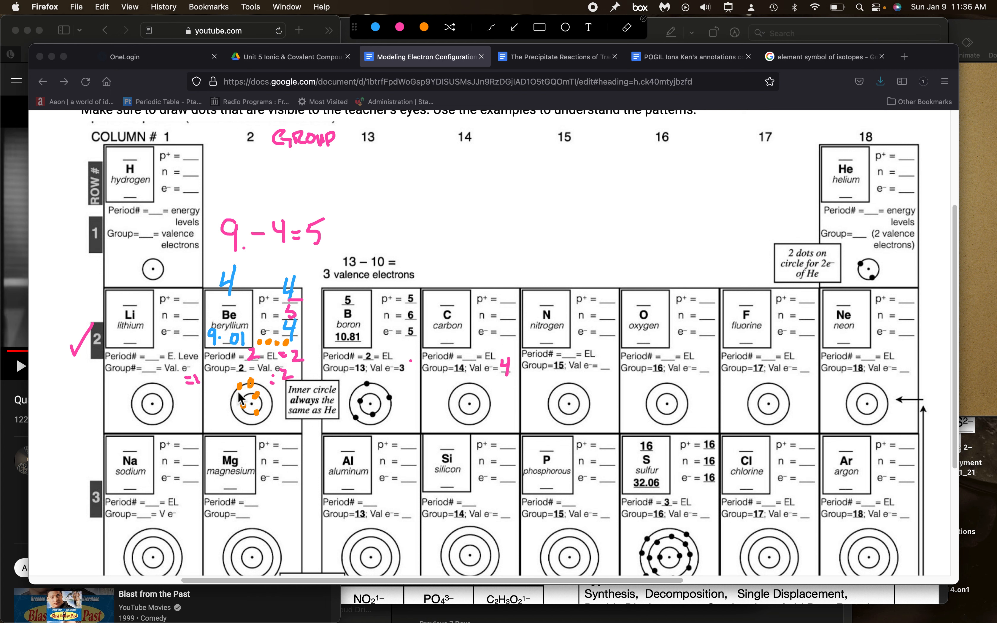
pyautogui.moveTo(290, 380)
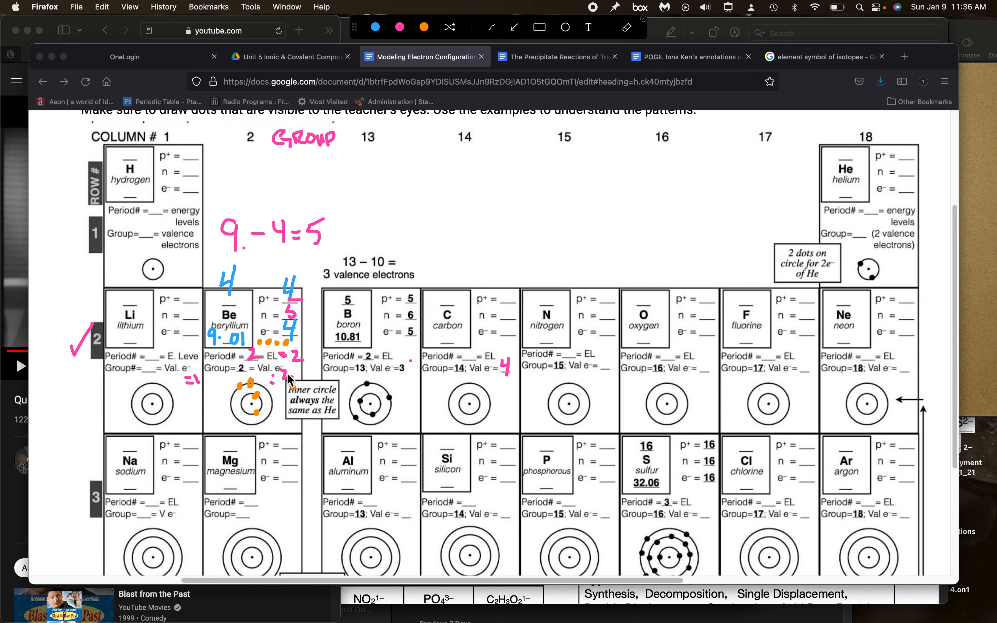
pyautogui.moveTo(359, 419)
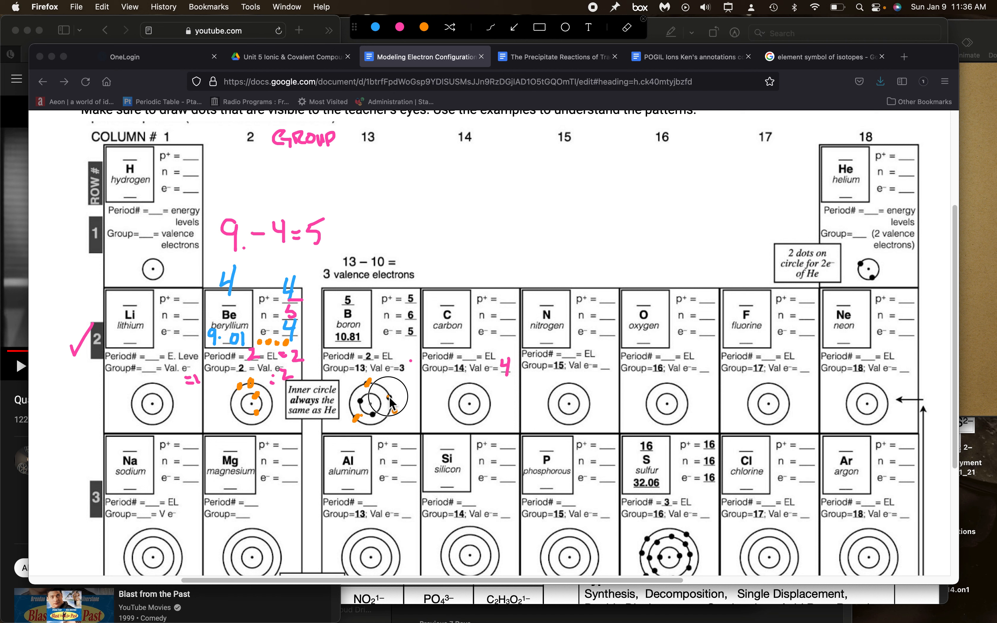
pyautogui.moveTo(480, 376)
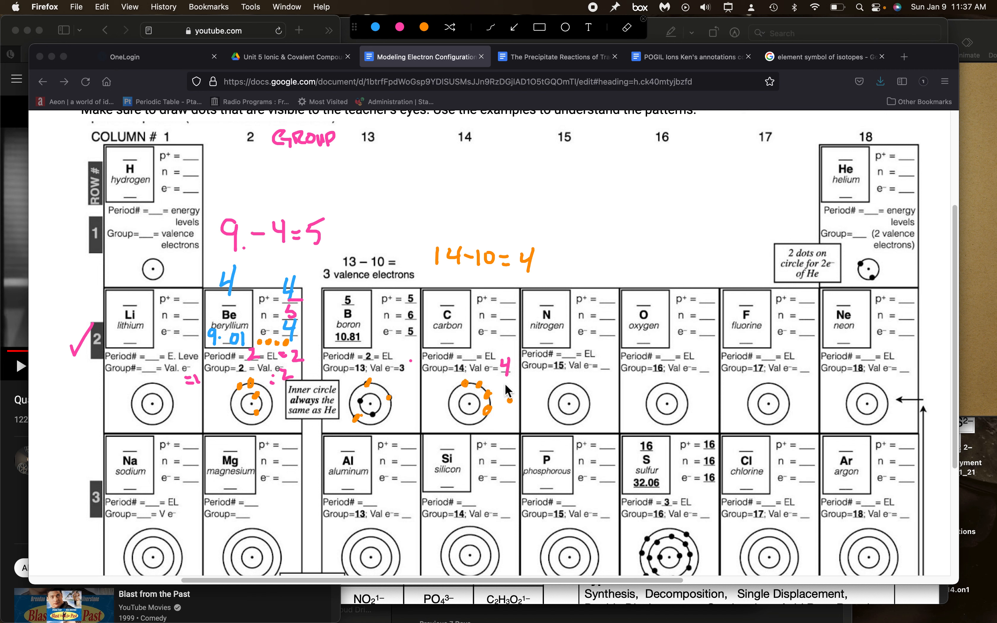
pyautogui.moveTo(448, 162)
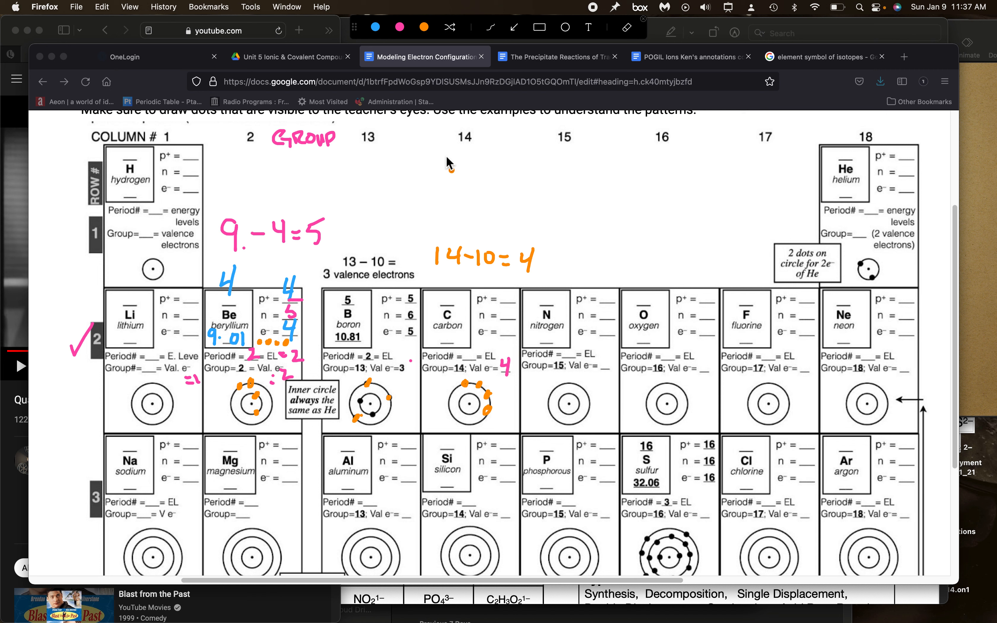
pyautogui.moveTo(449, 502)
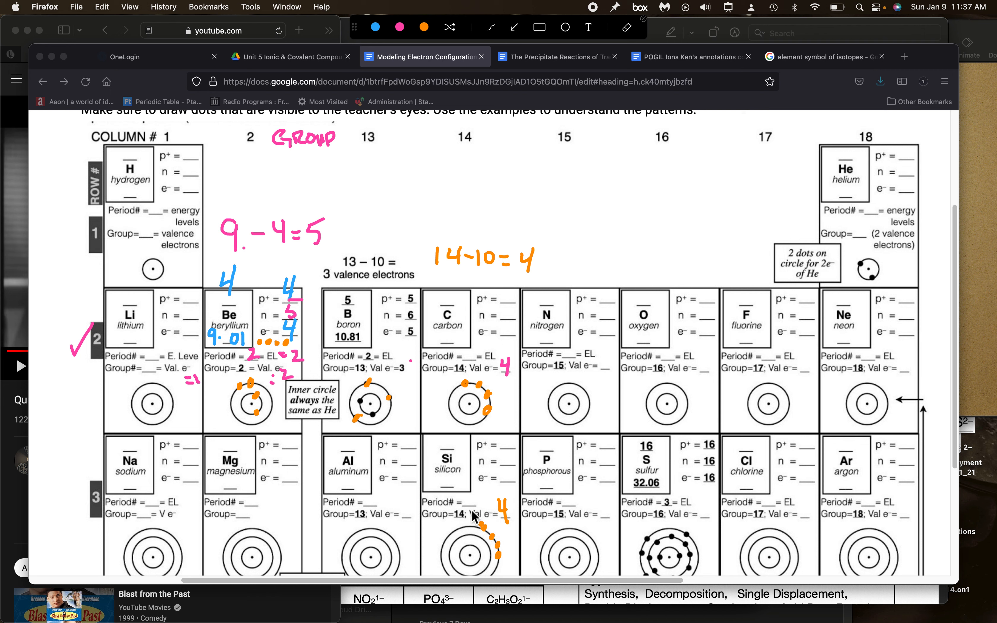
pyautogui.moveTo(502, 536)
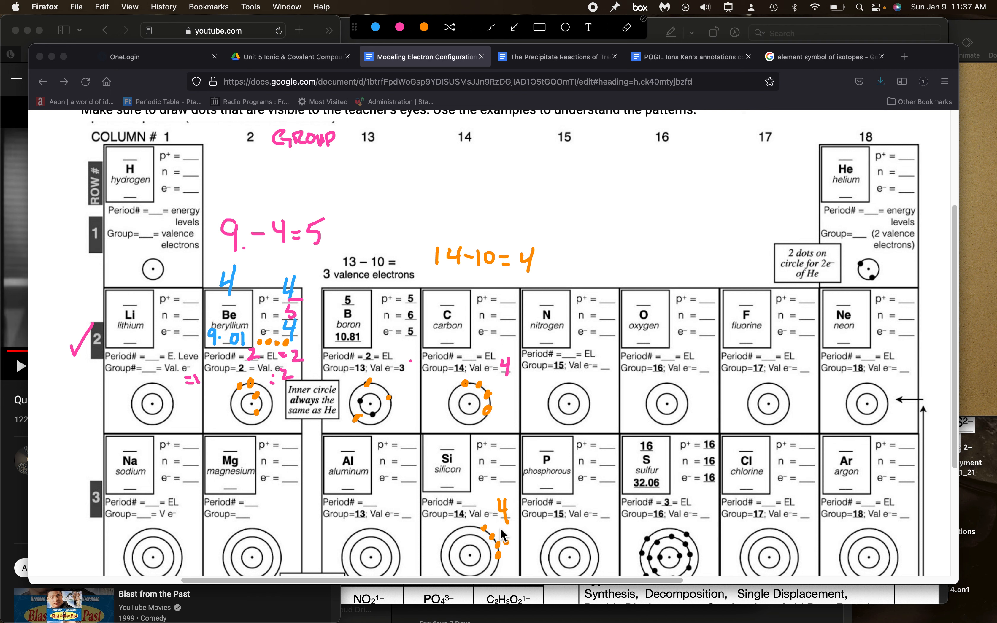
pyautogui.moveTo(255, 288)
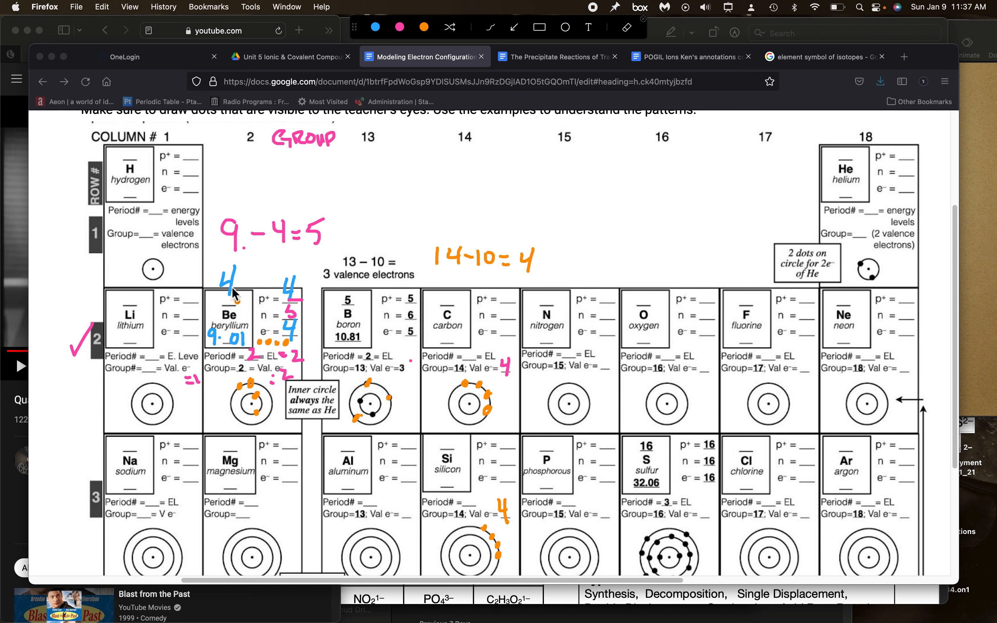
pyautogui.moveTo(303, 289)
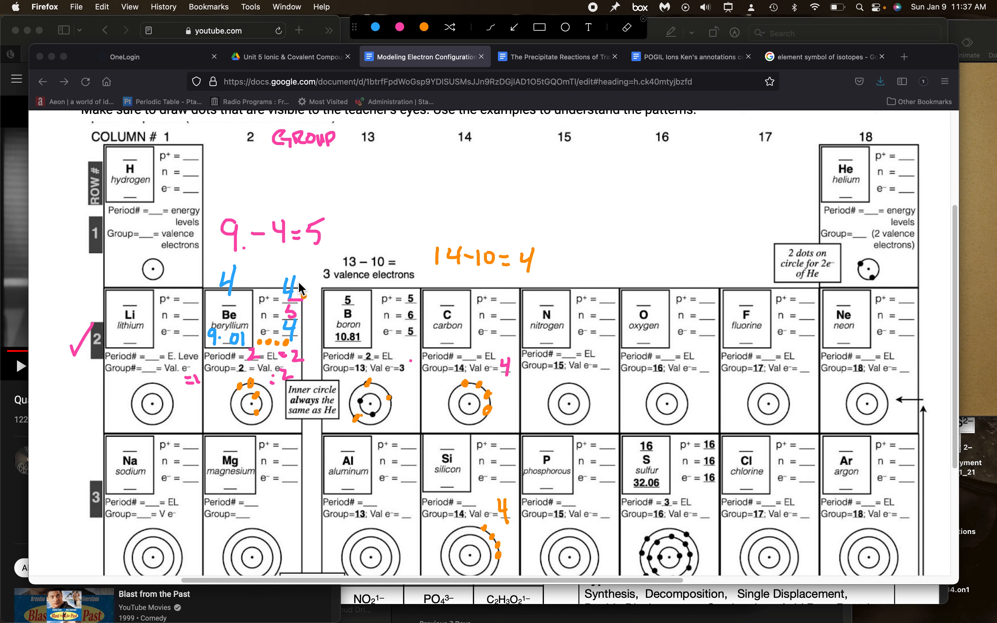
pyautogui.moveTo(296, 312)
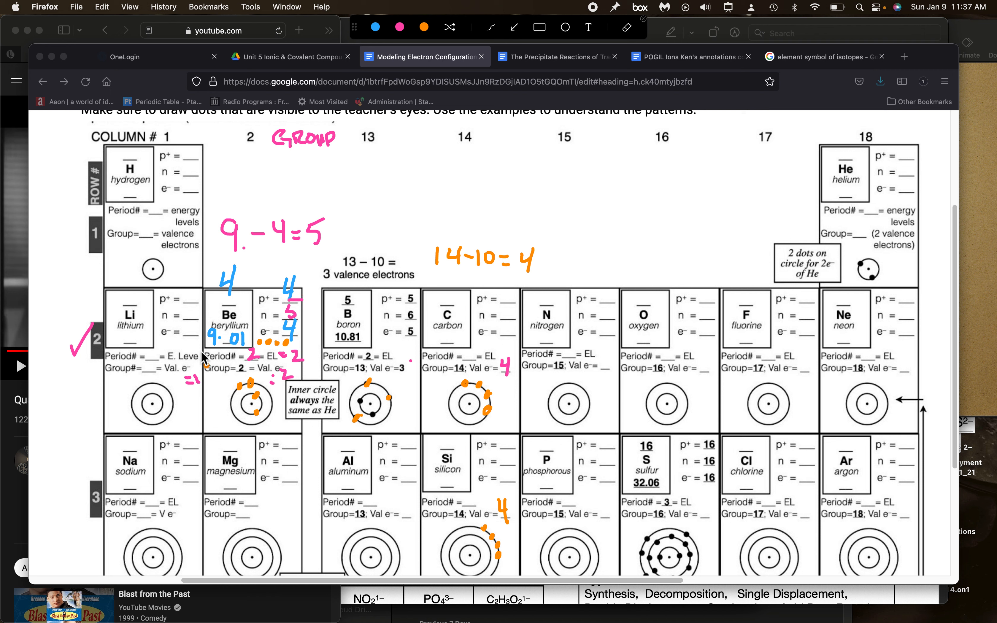
pyautogui.moveTo(187, 315)
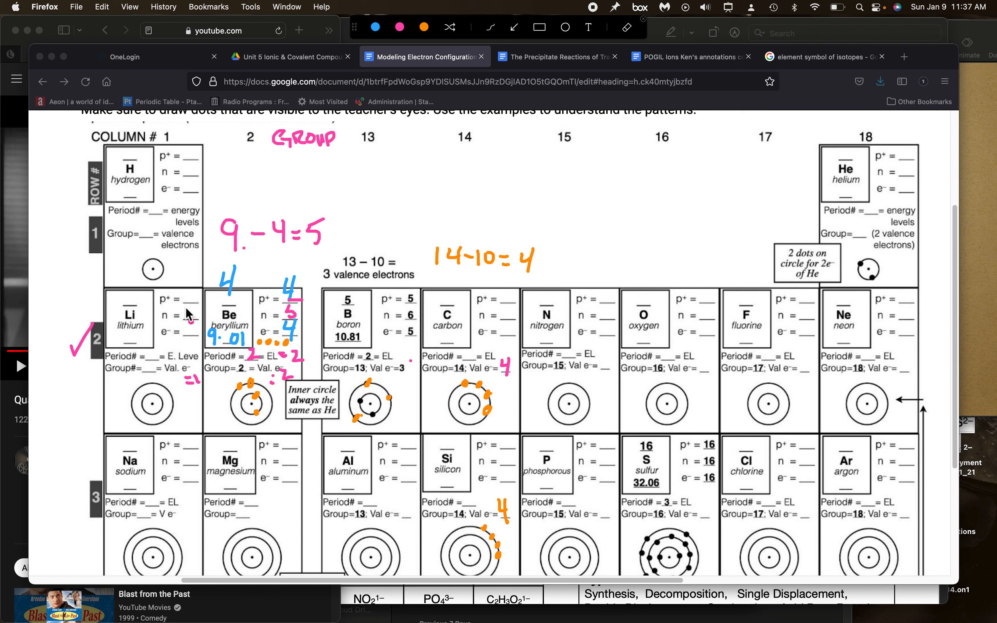
pyautogui.moveTo(193, 315)
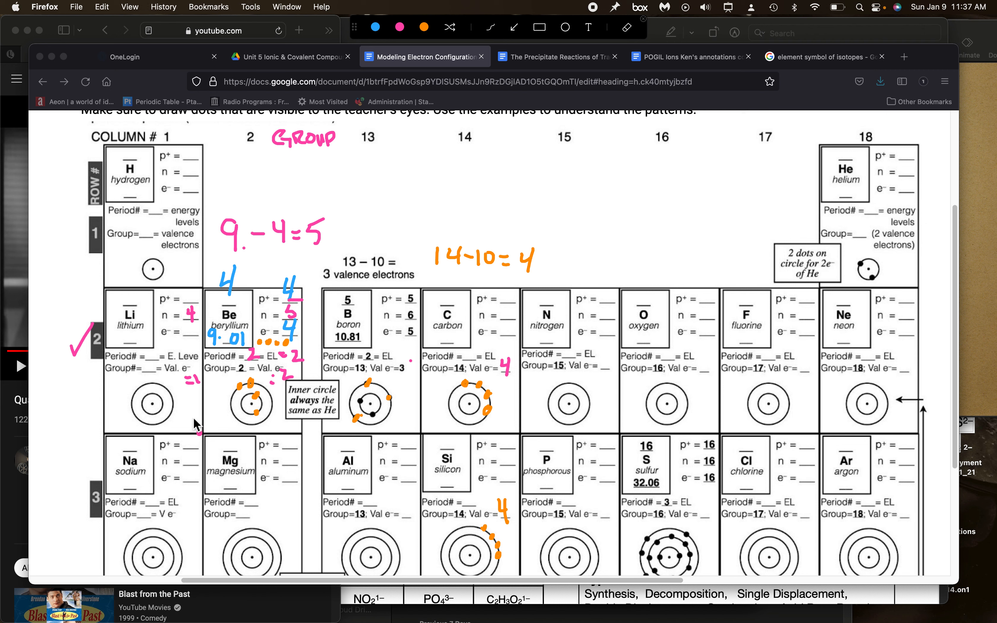
pyautogui.moveTo(178, 364)
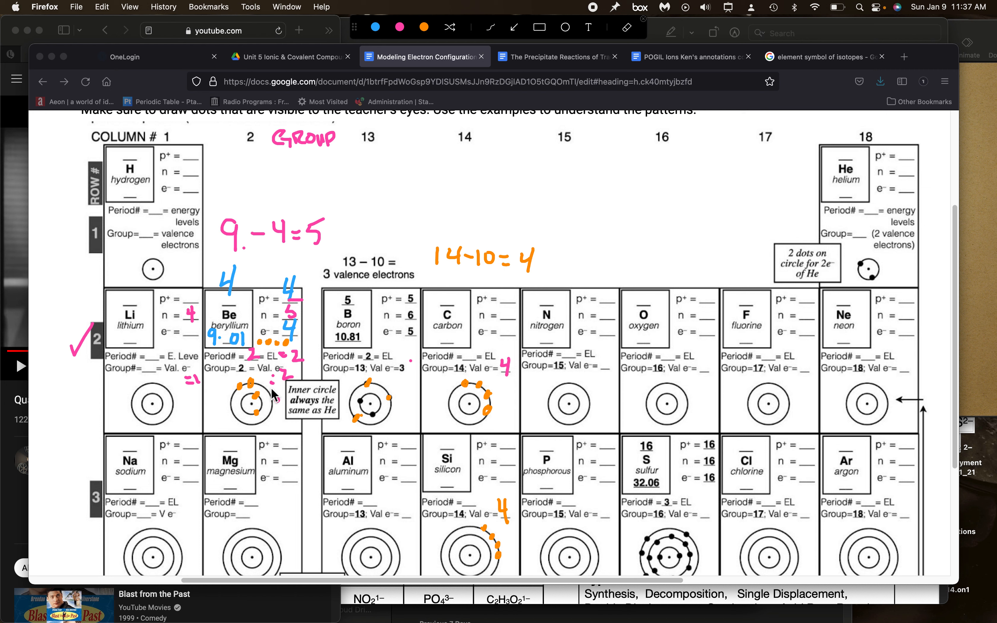
pyautogui.moveTo(856, 398)
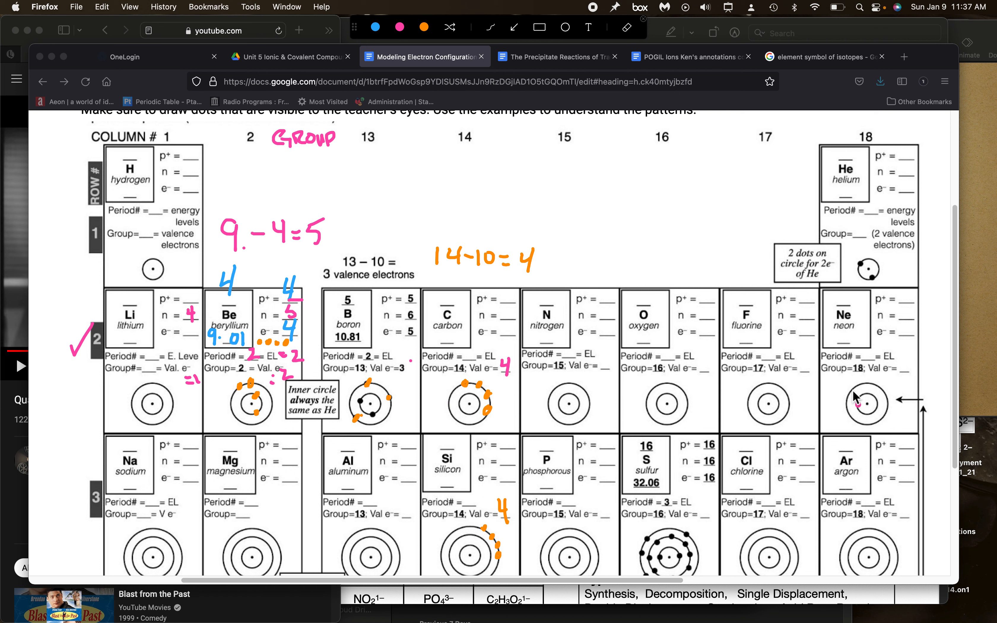
pyautogui.moveTo(848, 420)
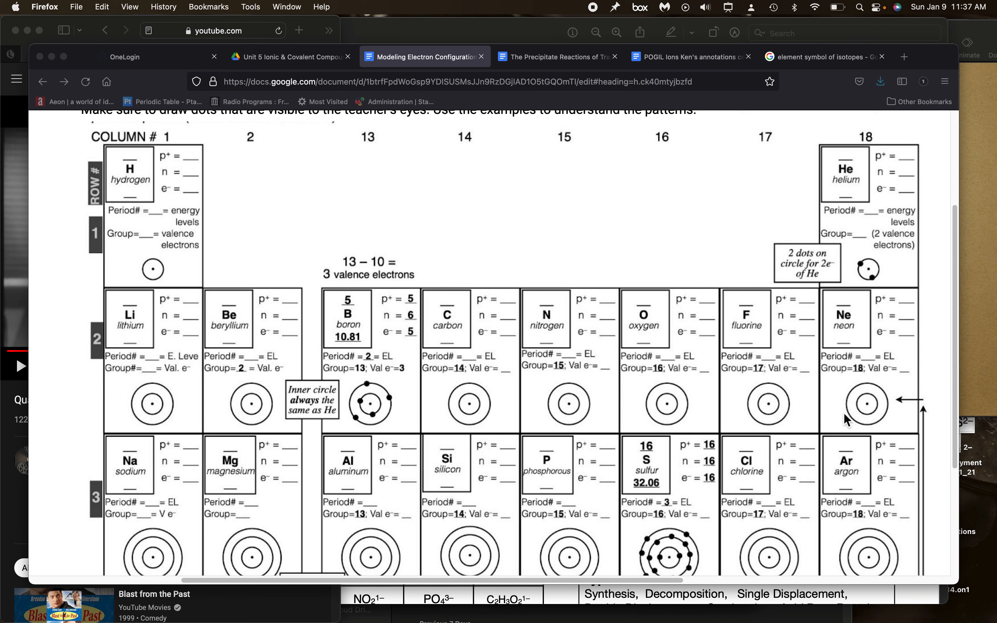
pyautogui.scroll(-3)
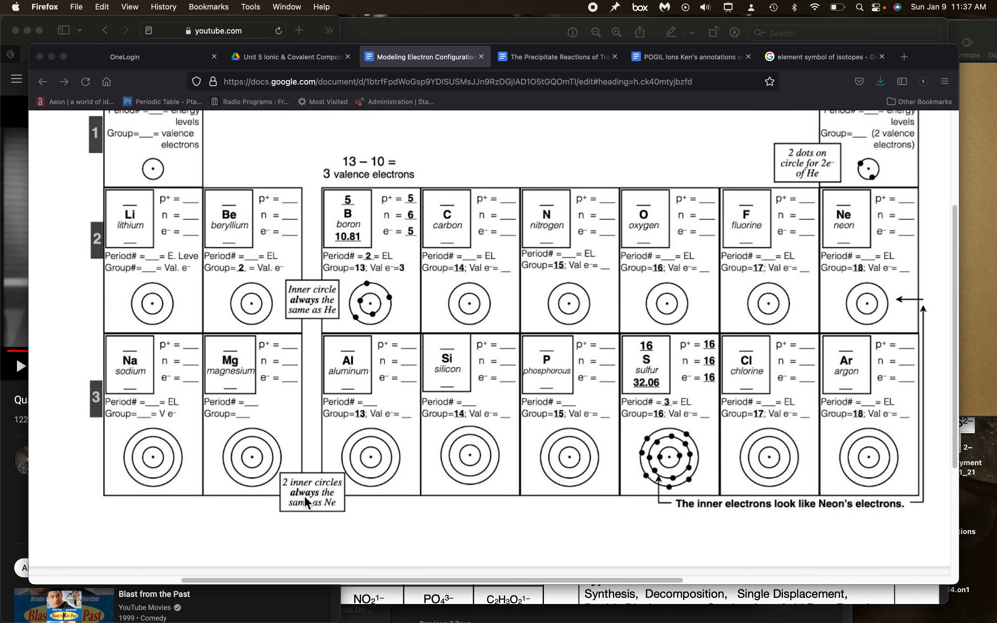
pyautogui.moveTo(331, 517)
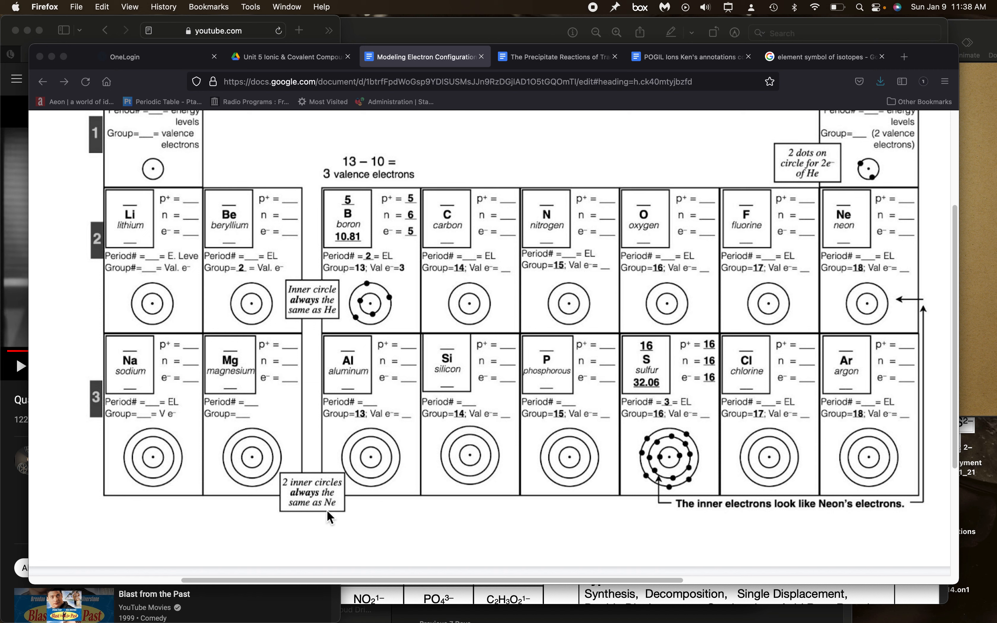
pyautogui.moveTo(338, 512)
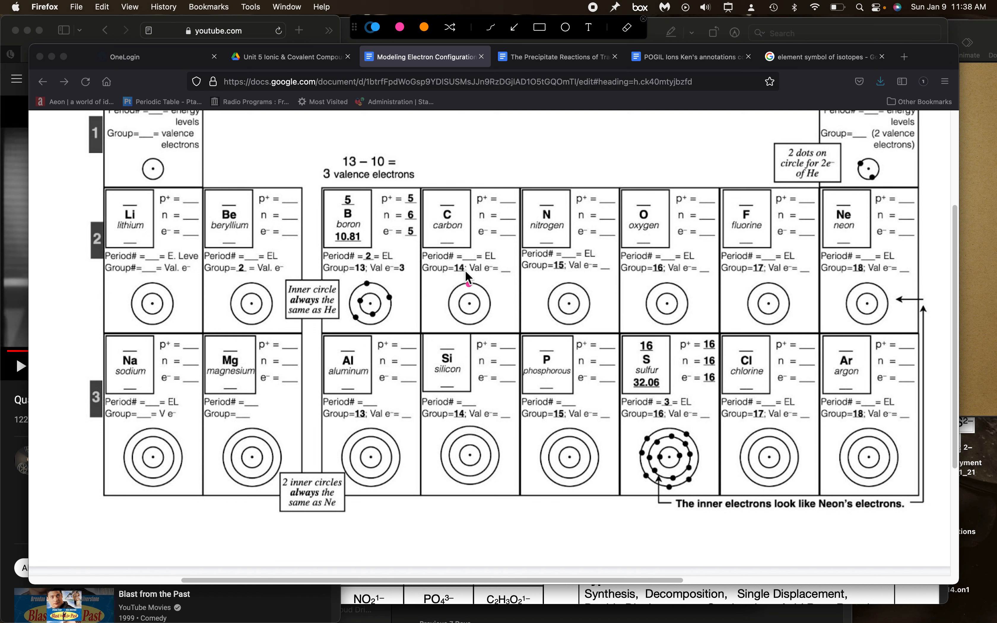
pyautogui.moveTo(505, 267)
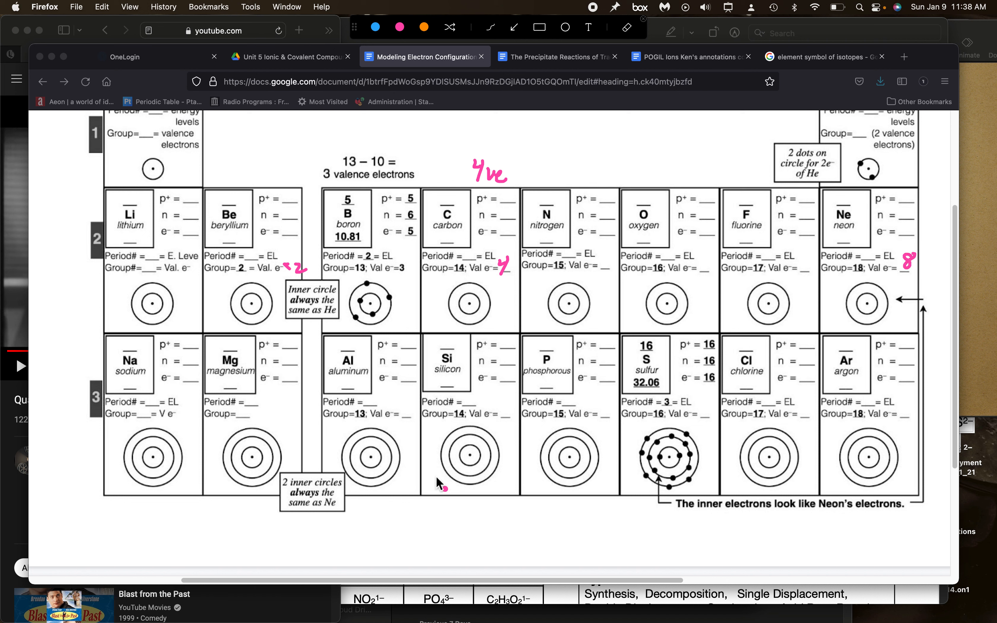
pyautogui.moveTo(312, 530)
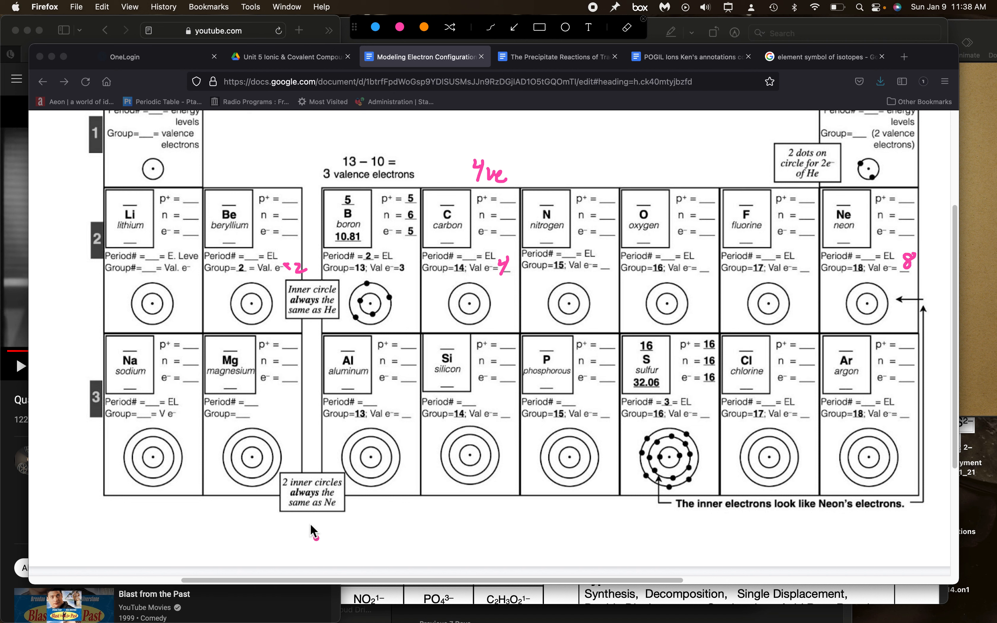
pyautogui.moveTo(250, 455)
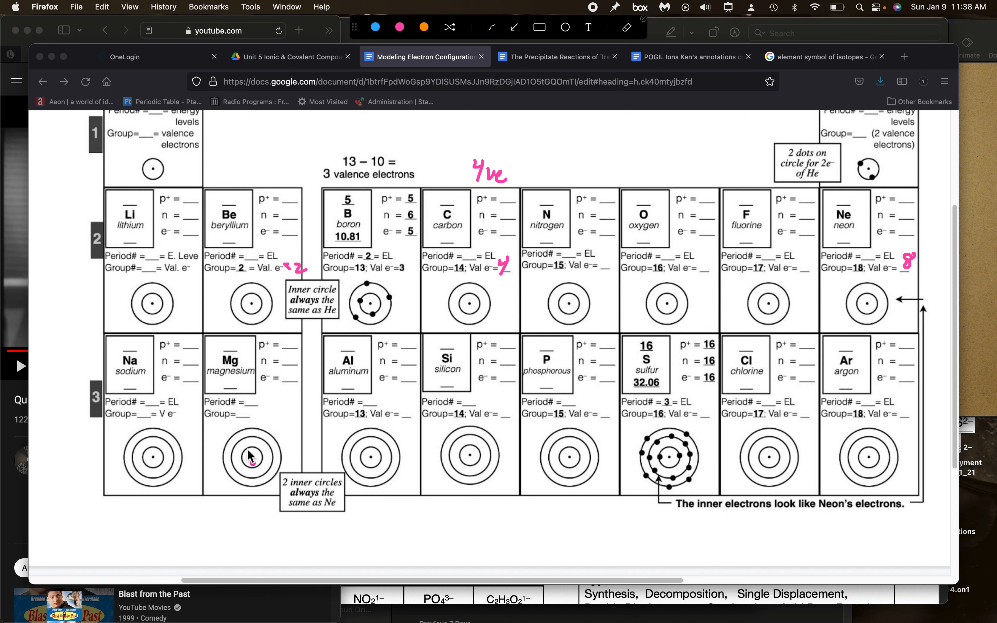
# Place a pink electron dot on magnesium's second ring.
pyautogui.click(250, 452)
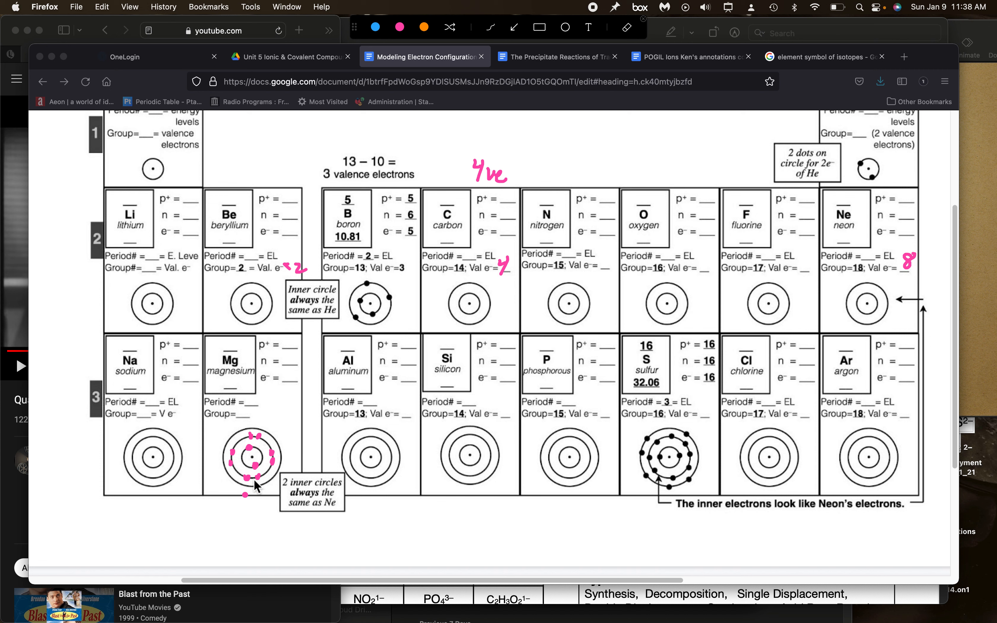
pyautogui.moveTo(748, 455)
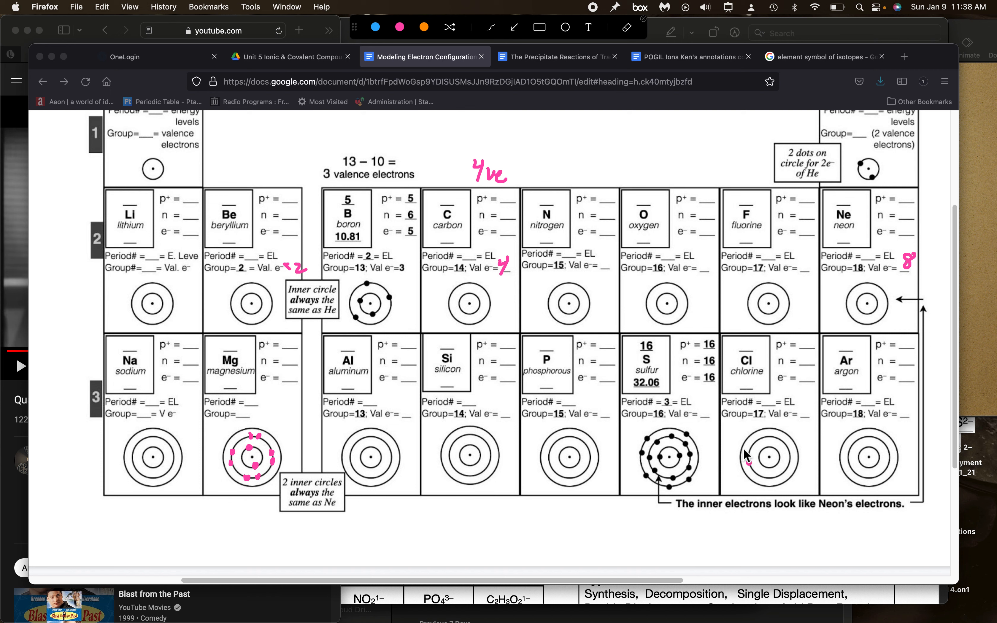
pyautogui.moveTo(255, 472)
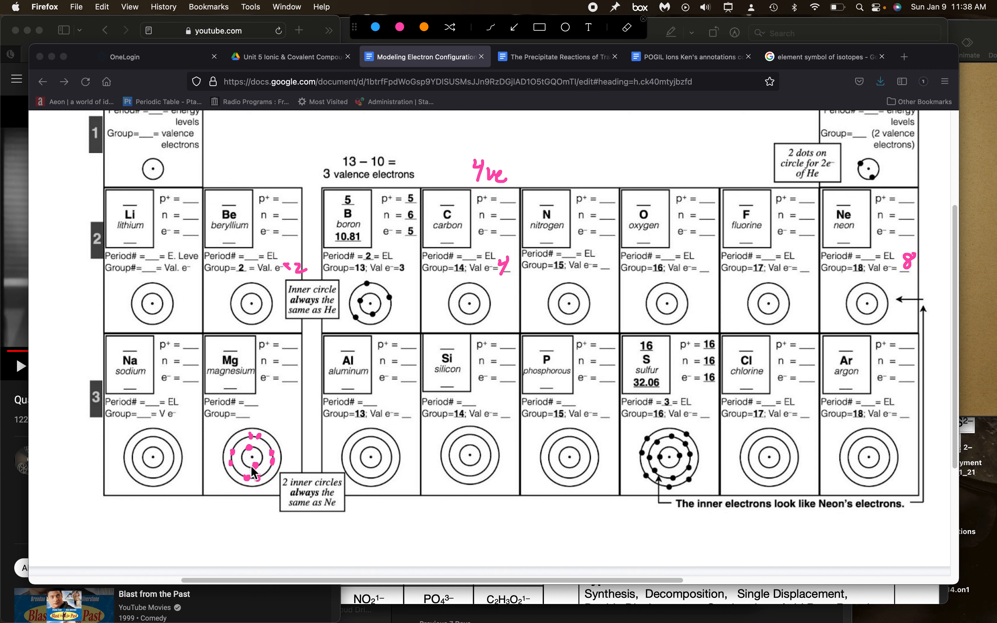
pyautogui.moveTo(261, 475)
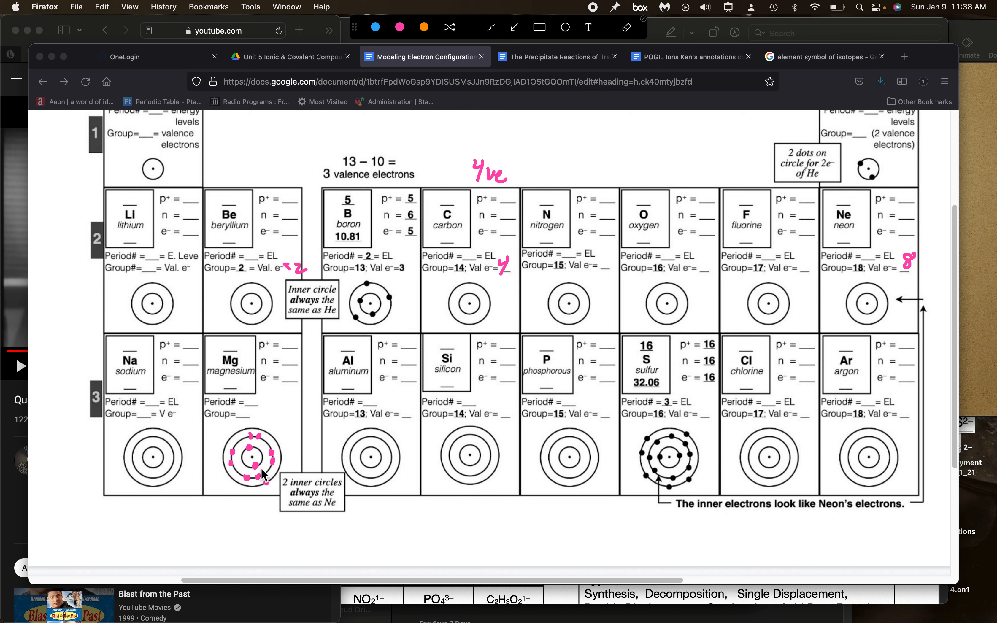
pyautogui.moveTo(259, 470)
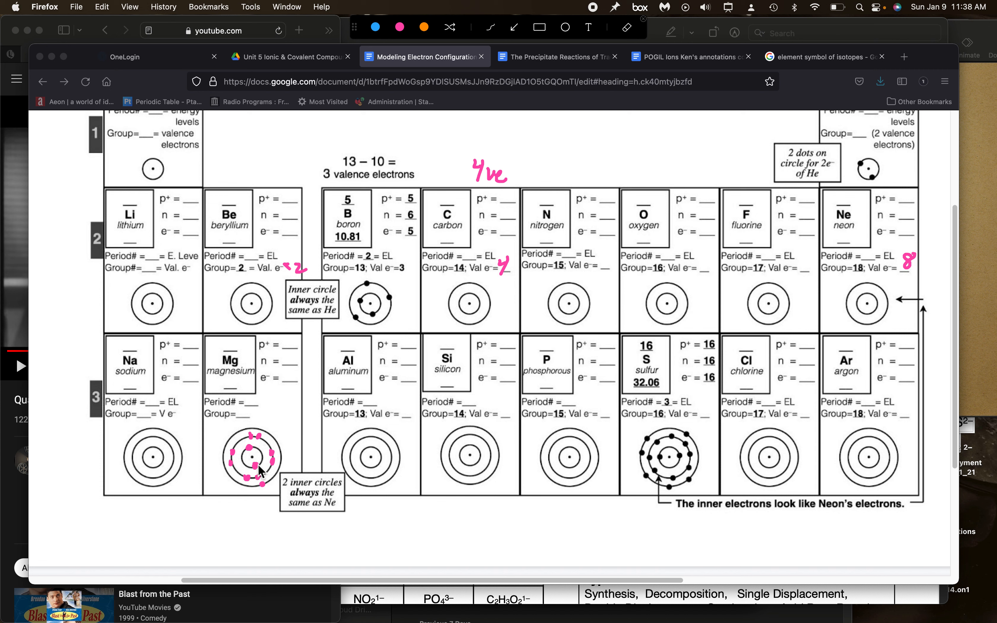
pyautogui.moveTo(243, 428)
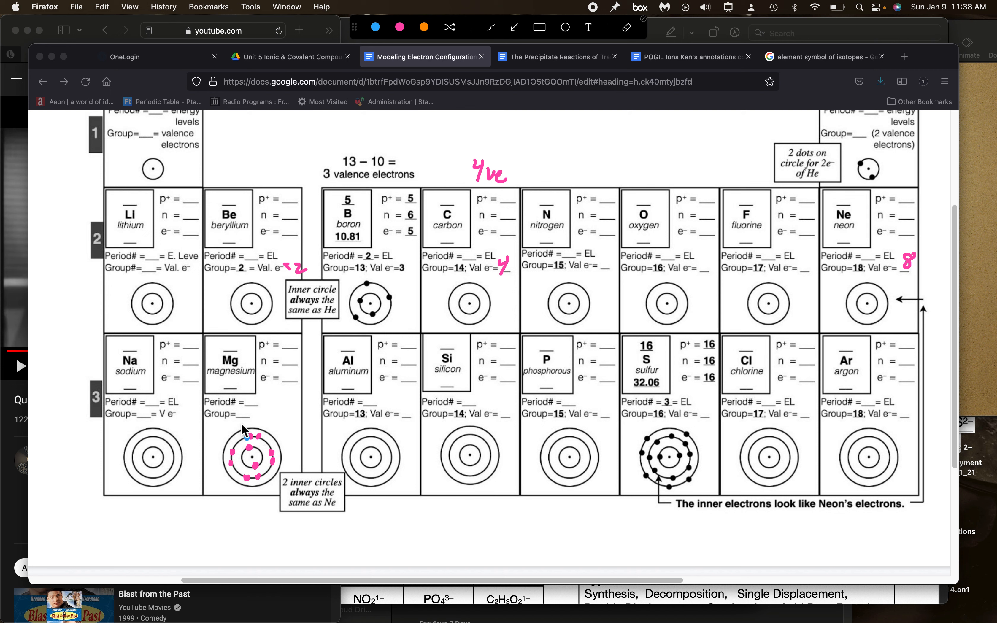
pyautogui.moveTo(236, 436)
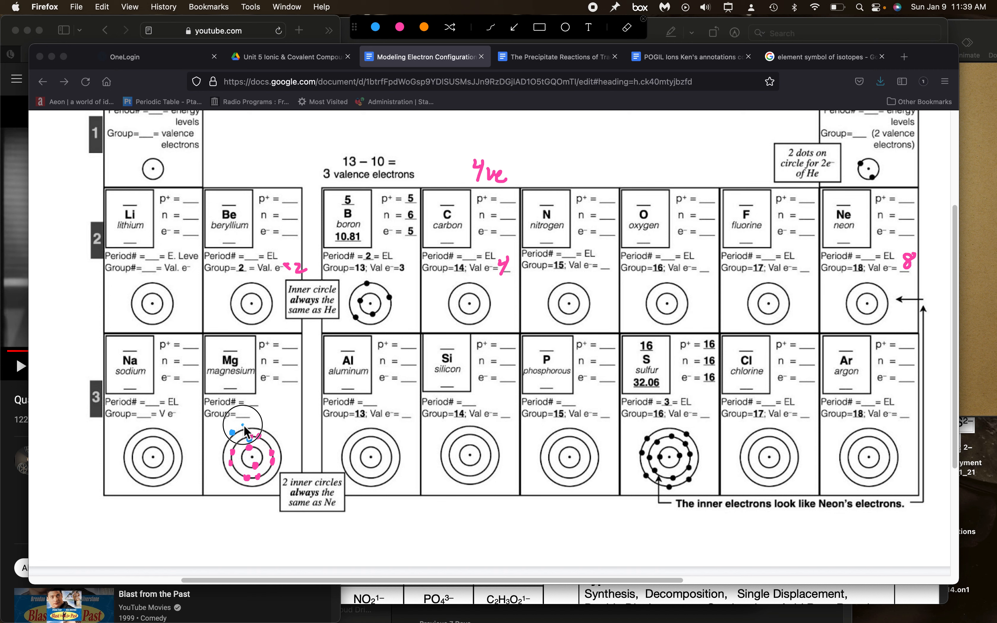
pyautogui.moveTo(224, 170)
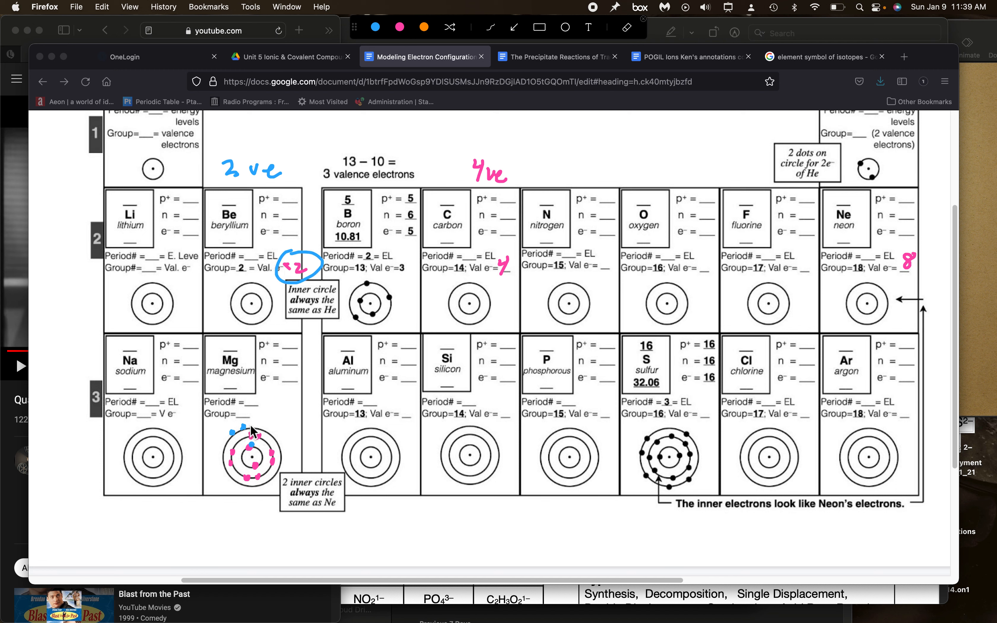
pyautogui.moveTo(352, 349)
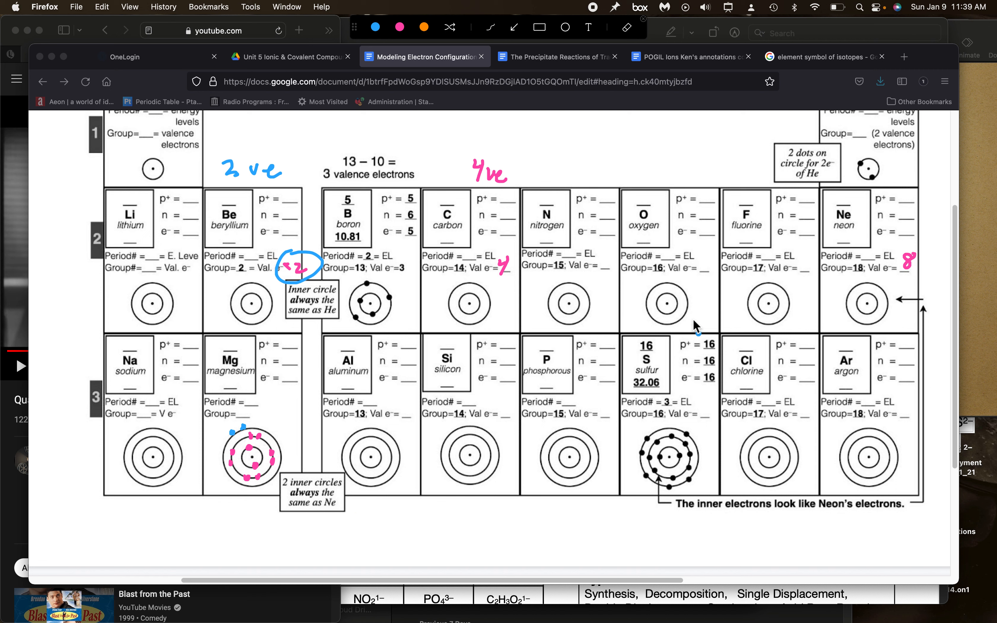
pyautogui.moveTo(551, 386)
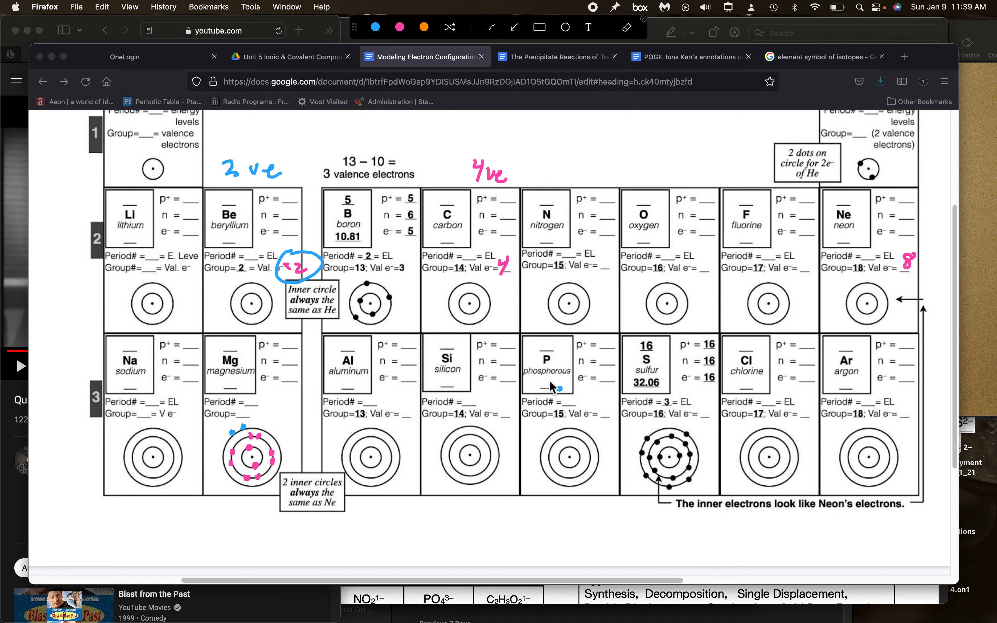
pyautogui.moveTo(628, 519)
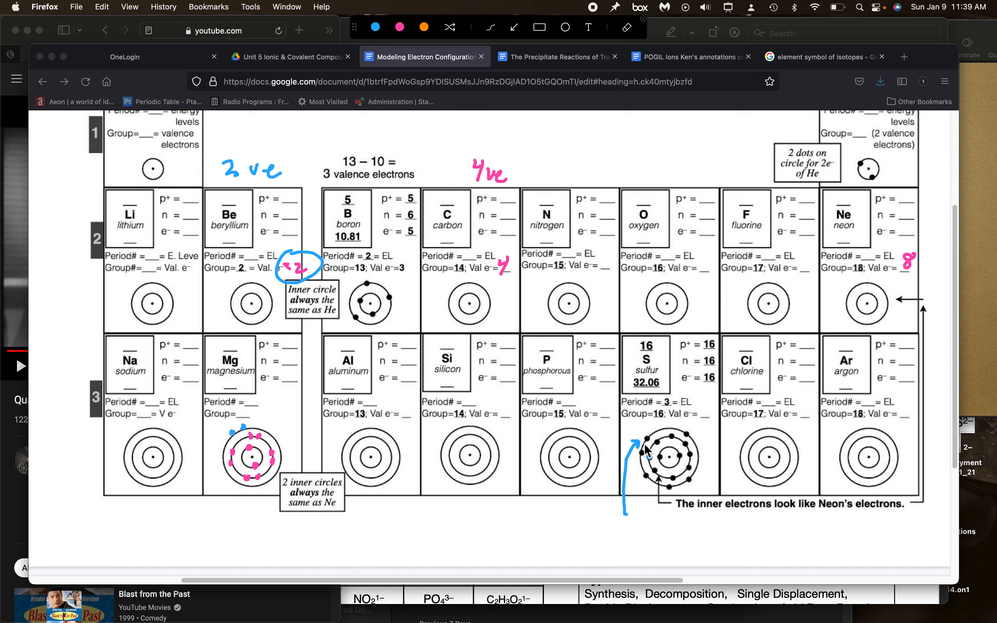
pyautogui.moveTo(684, 482)
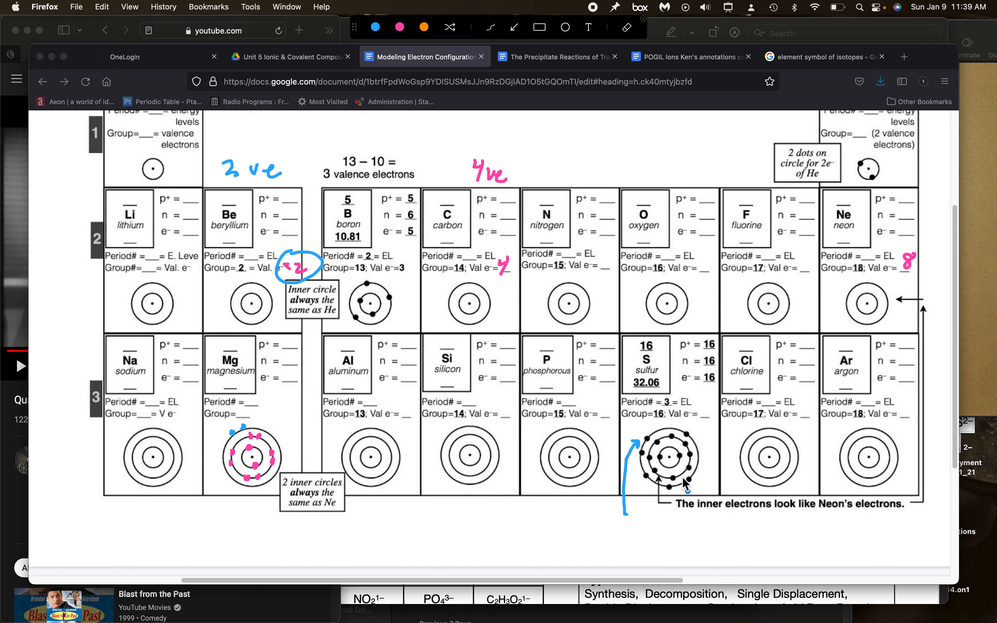
# Scroll down to the 'Observations of the Periodic Trends of Bohr Models' questions.
pyautogui.scroll(-3)
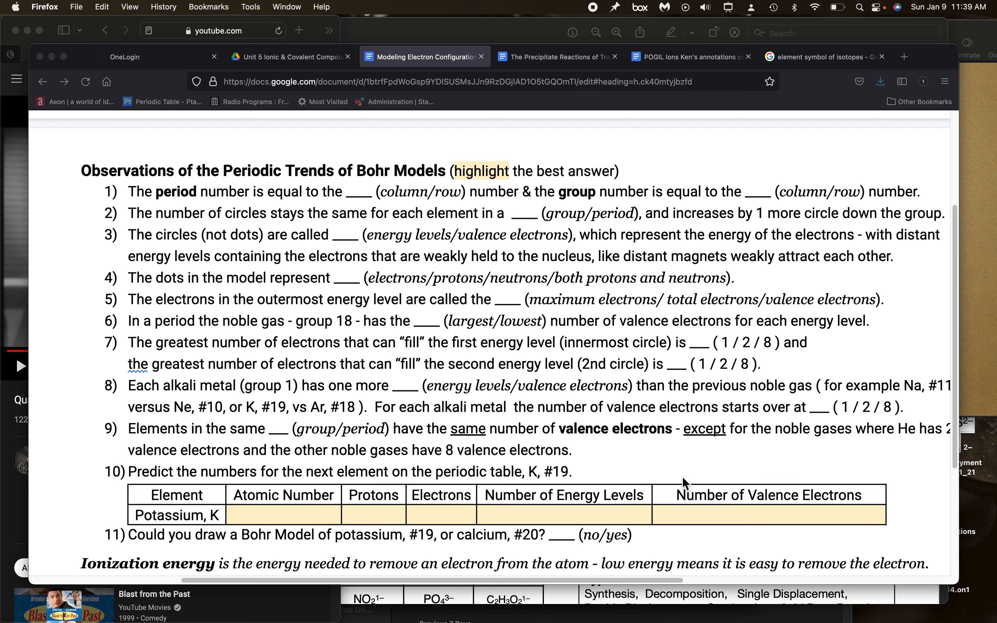
pyautogui.scroll(-3)
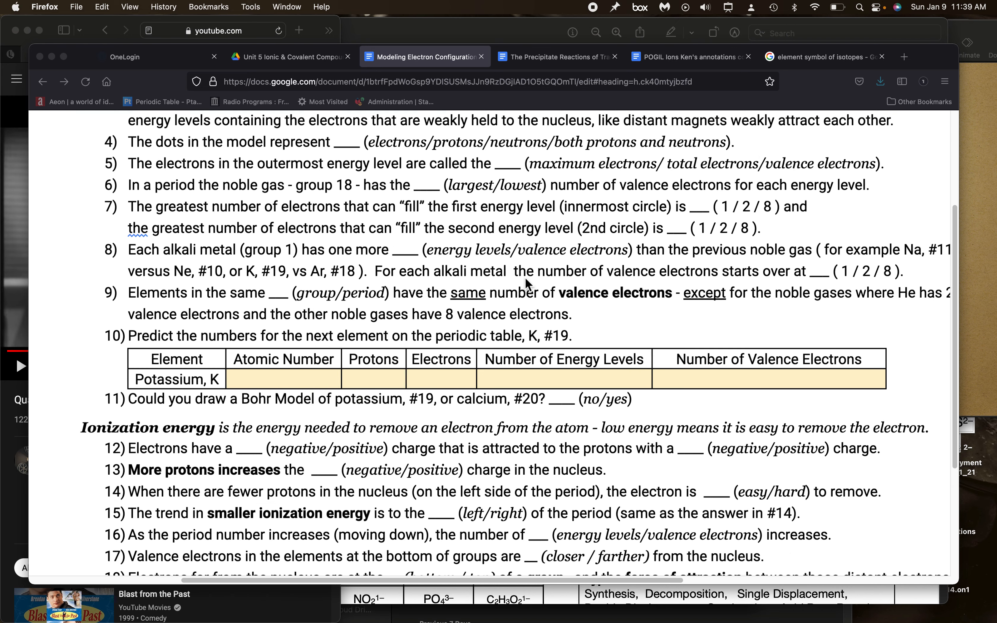
pyautogui.scroll(-3)
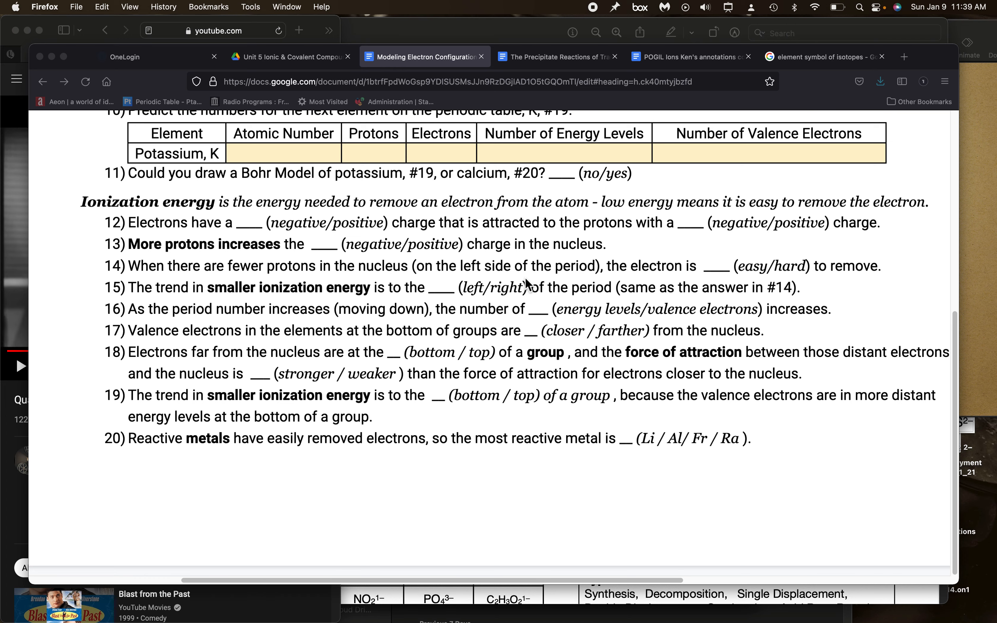
pyautogui.scroll(3)
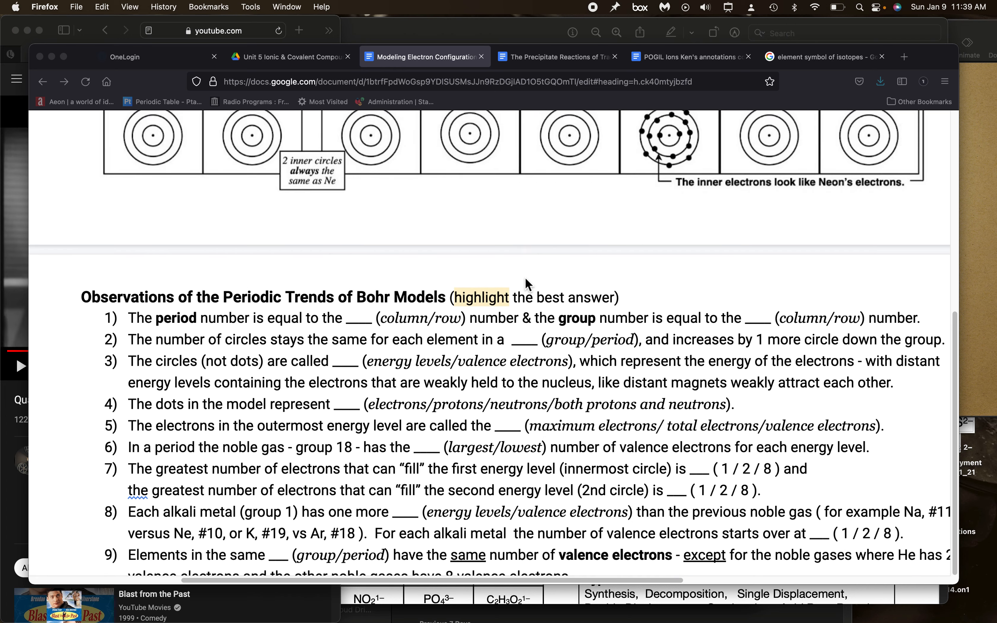
pyautogui.scroll(3)
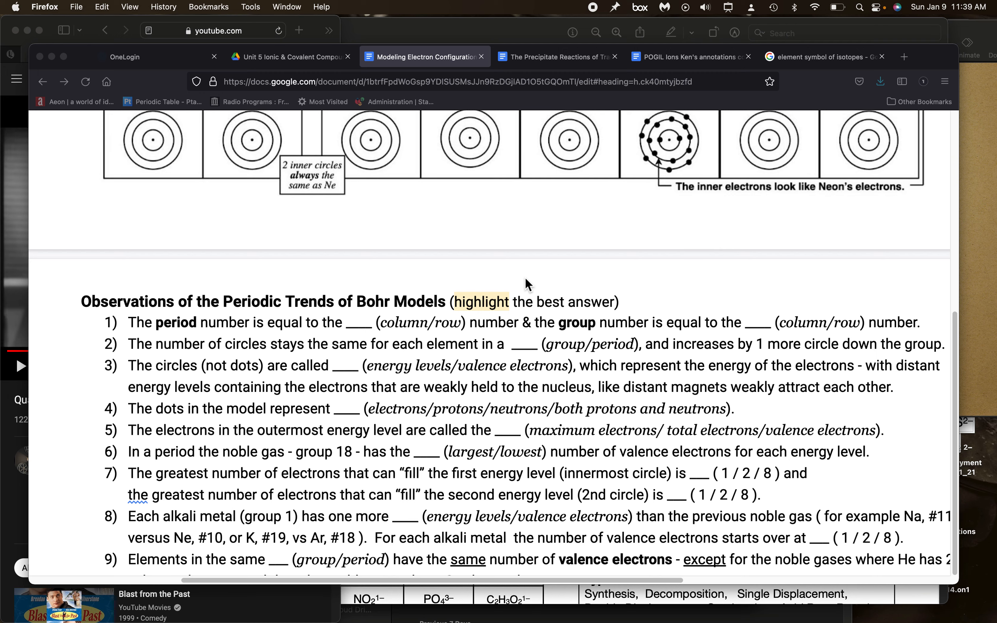